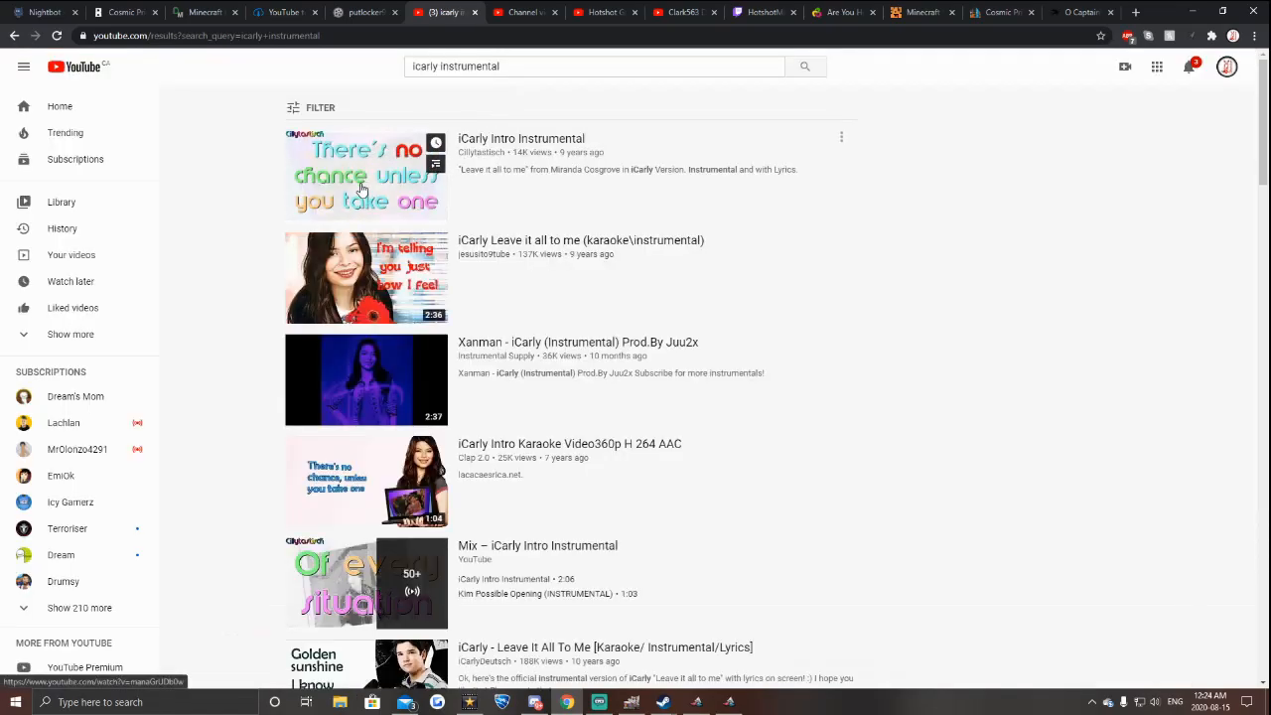
Start the iCarly Intro Instrumental video, then return to the O Captain! my Captain! poem
{"action": "left_click", "coordinate": [365, 175]}
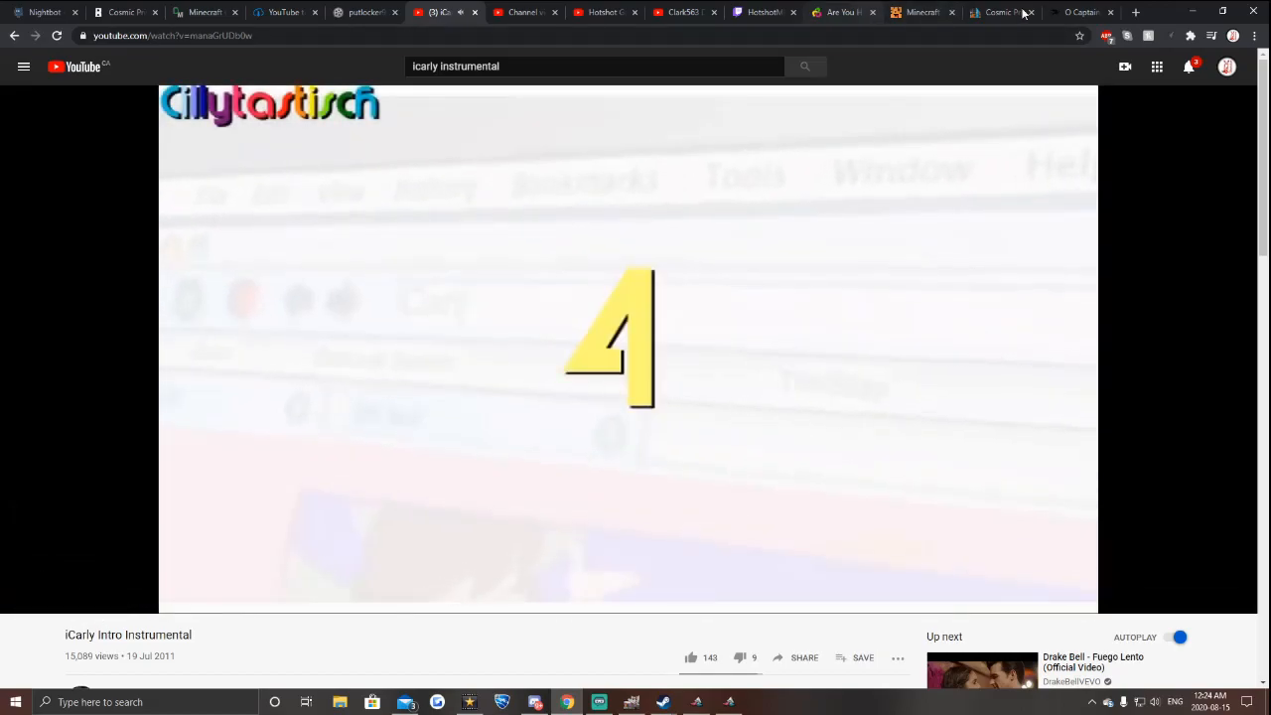
{"action": "left_click", "coordinate": [1081, 12]}
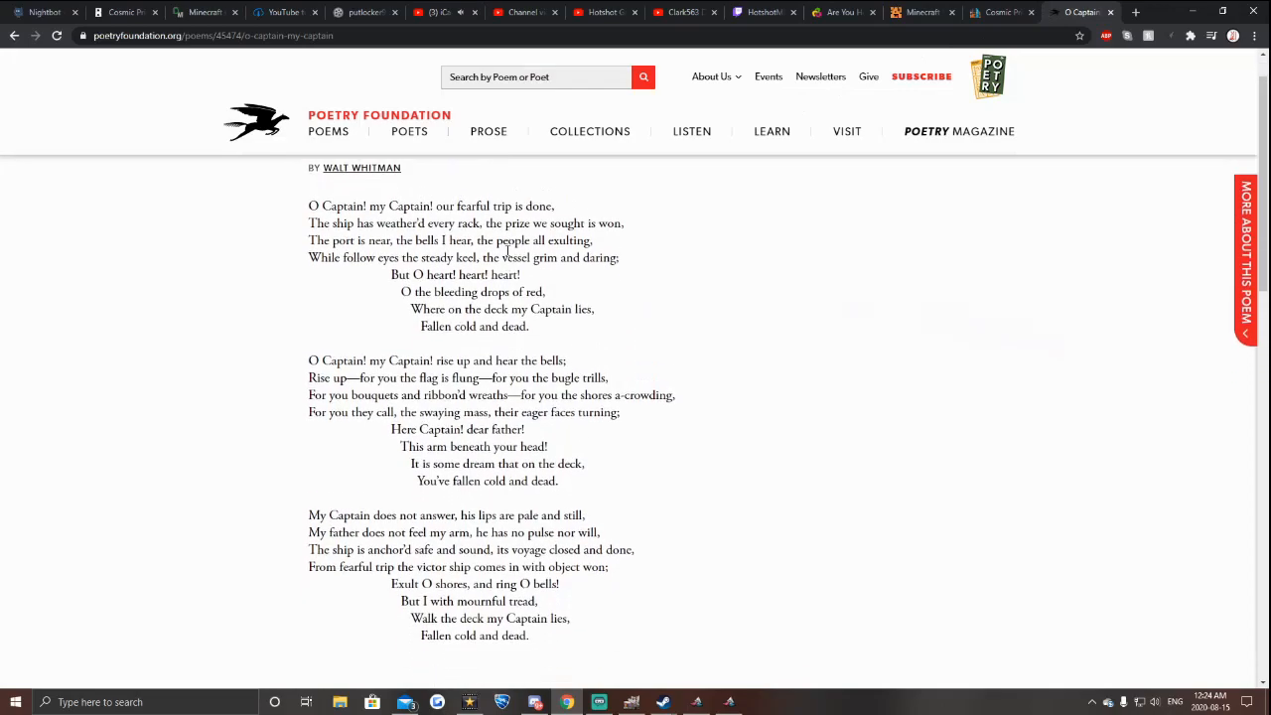
{"action": "scroll", "scroll_direction": "down", "scroll_amount": 3}
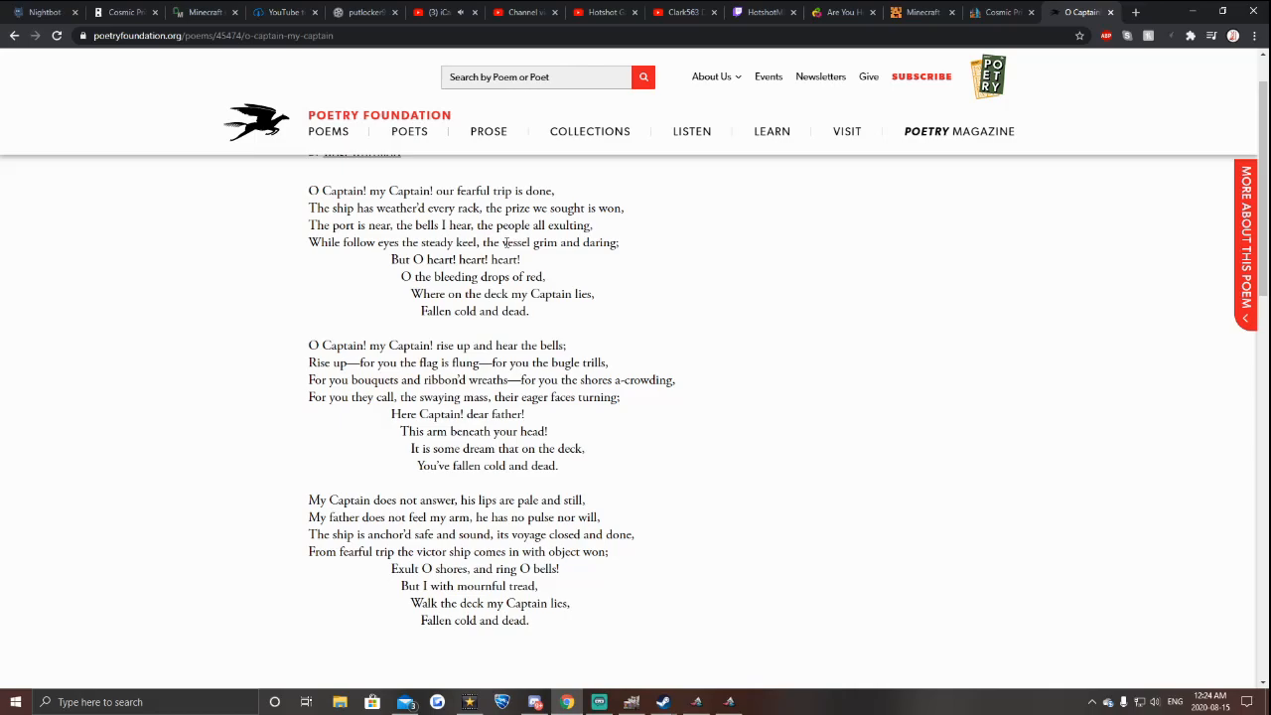
{"action": "mouse_move", "coordinate": [715, 248]}
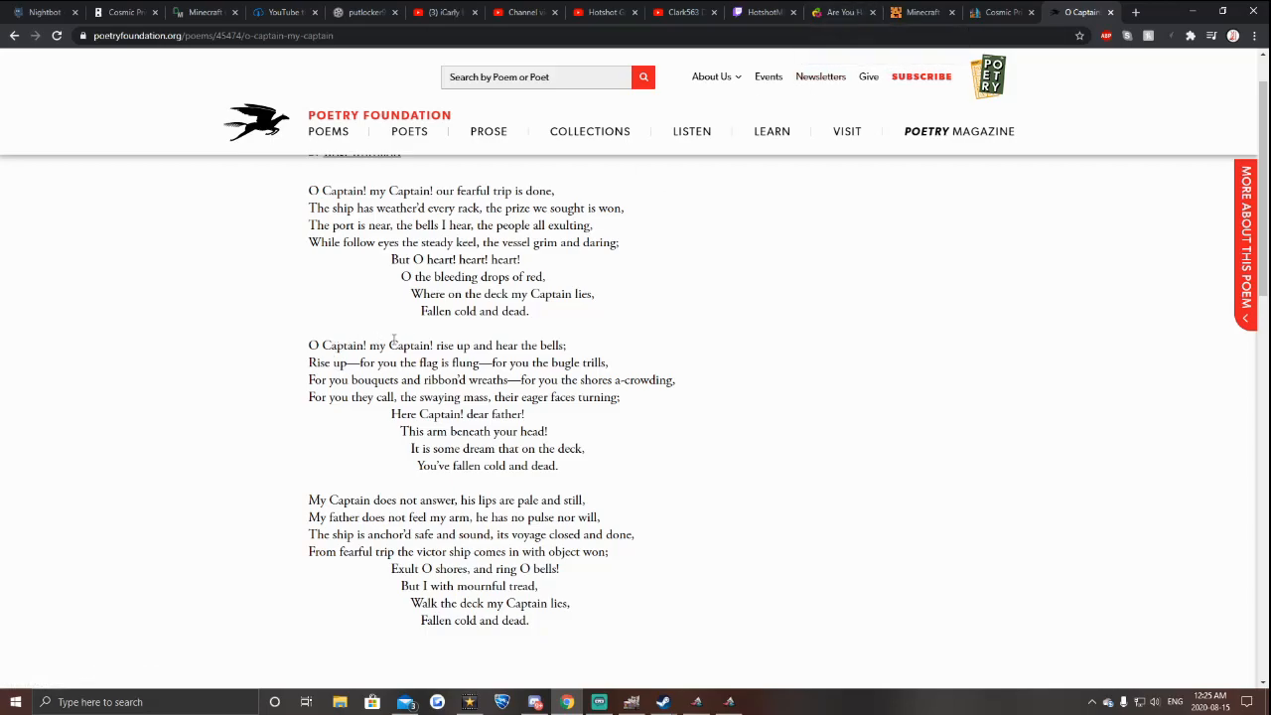
{"action": "mouse_move", "coordinate": [431, 318]}
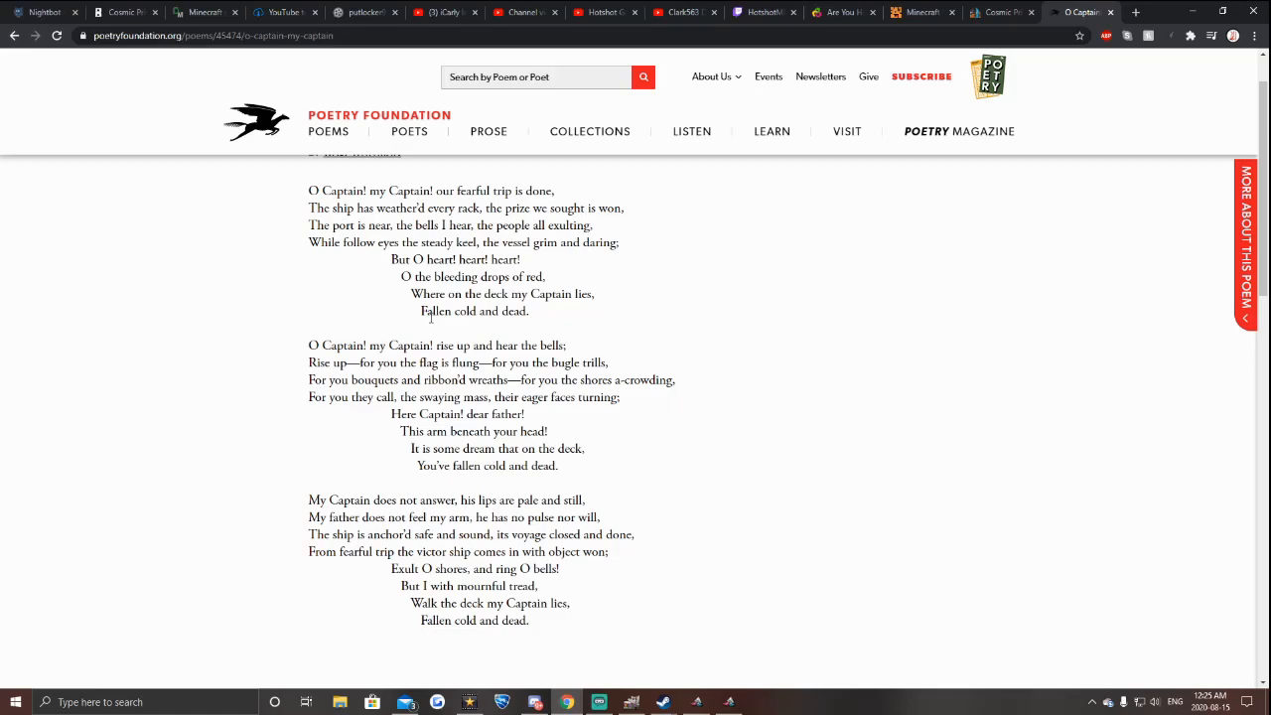
Highlight the first stanza of O Captain! my Captain! while going over it, then clear the highlights
{"action": "left_click_drag", "start_coordinate": [308, 191], "coordinate": [528, 310]}
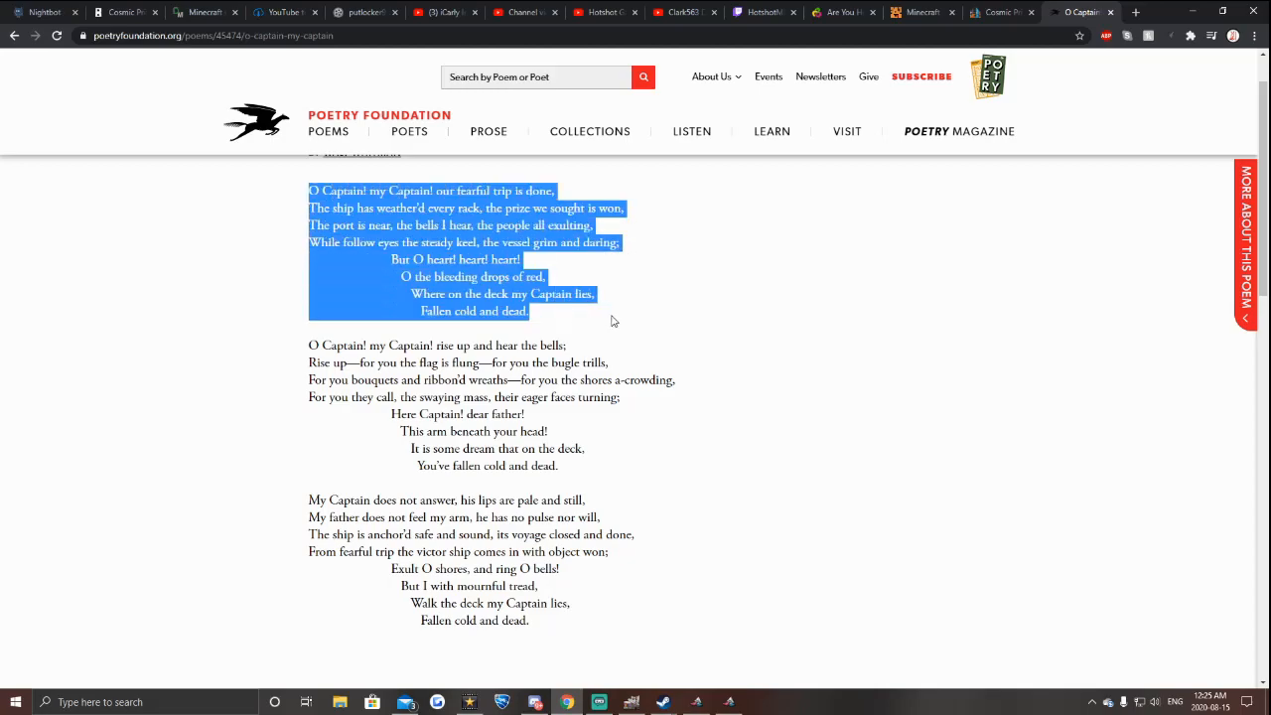
{"action": "left_click", "coordinate": [612, 322]}
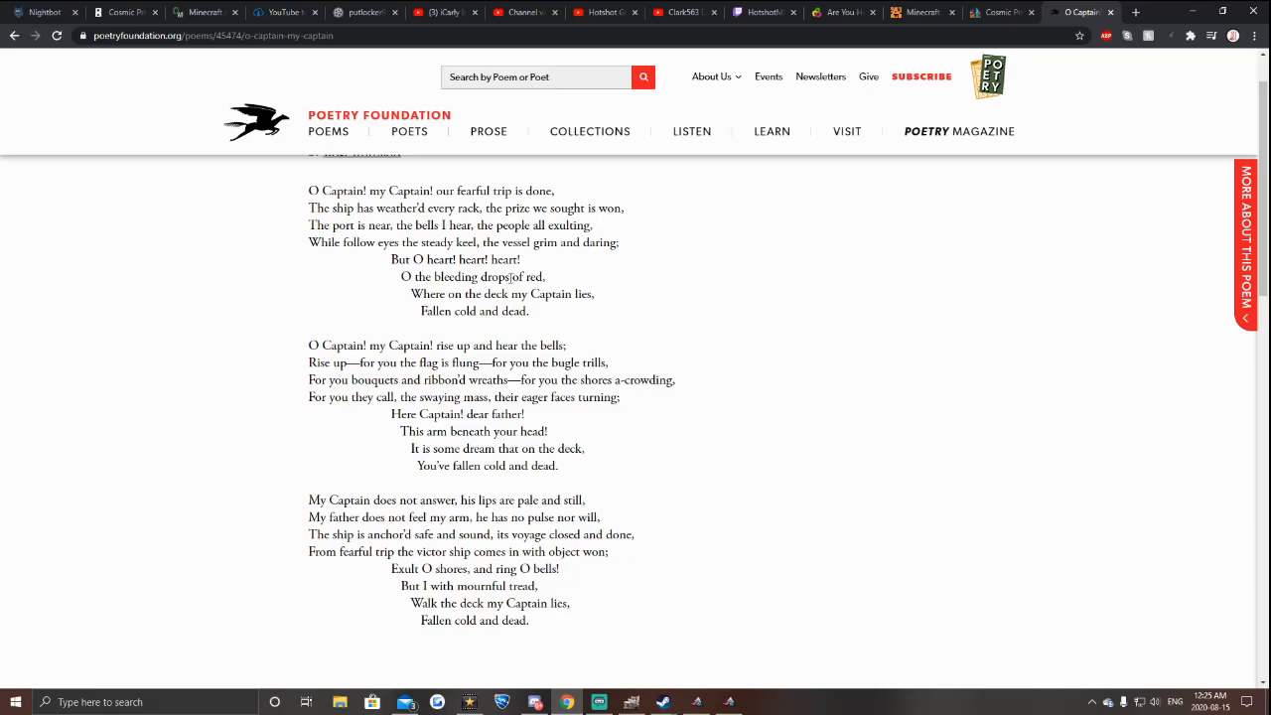
{"action": "double_click", "coordinate": [529, 276]}
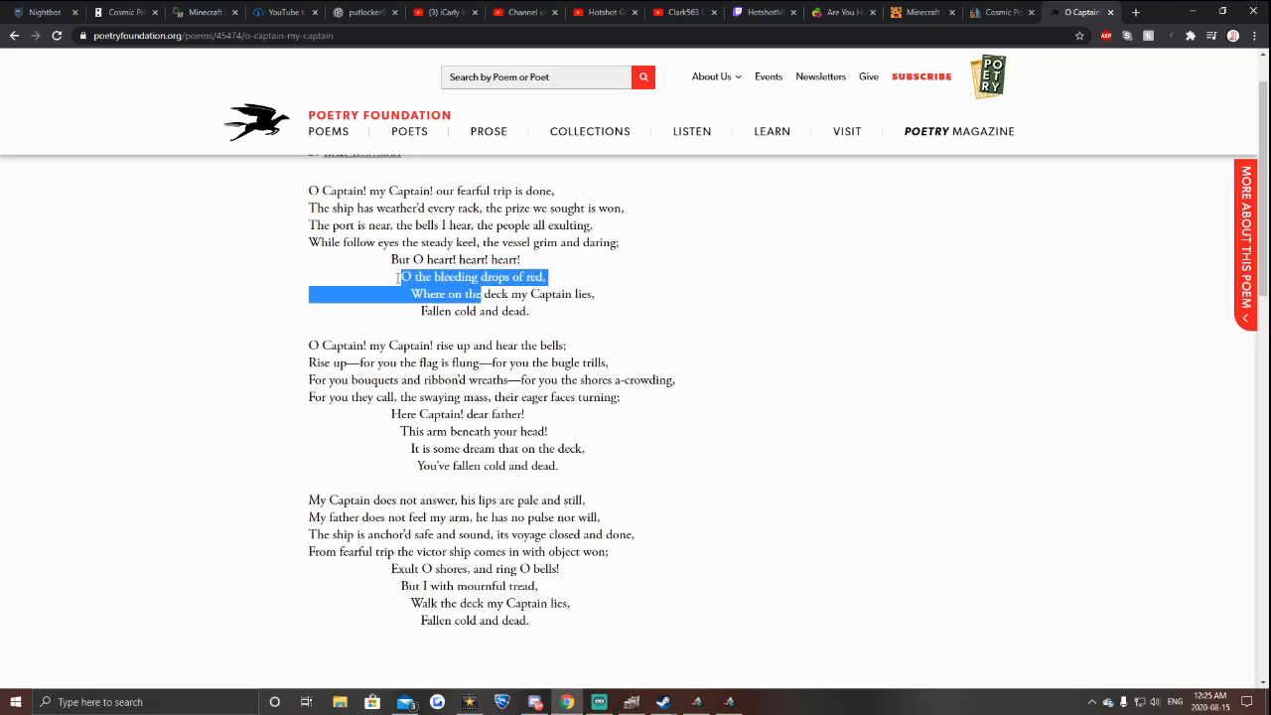
{"action": "left_click", "coordinate": [572, 294]}
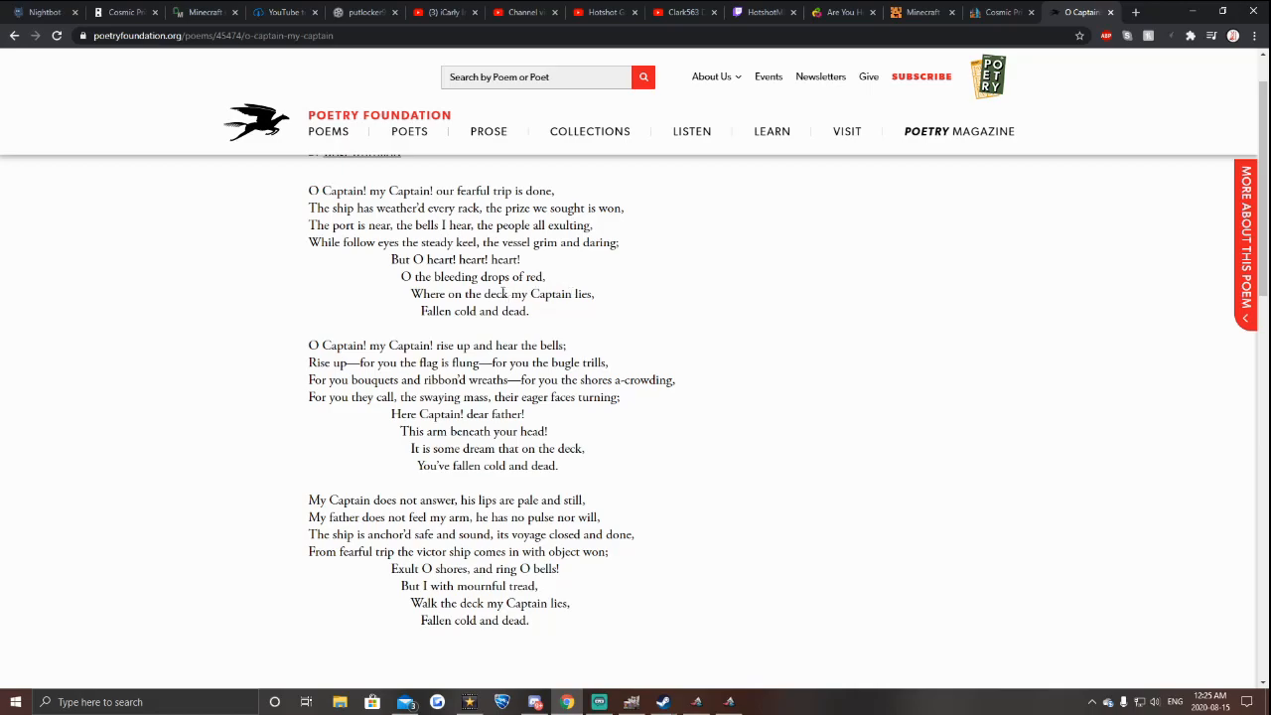
{"action": "mouse_move", "coordinate": [580, 280]}
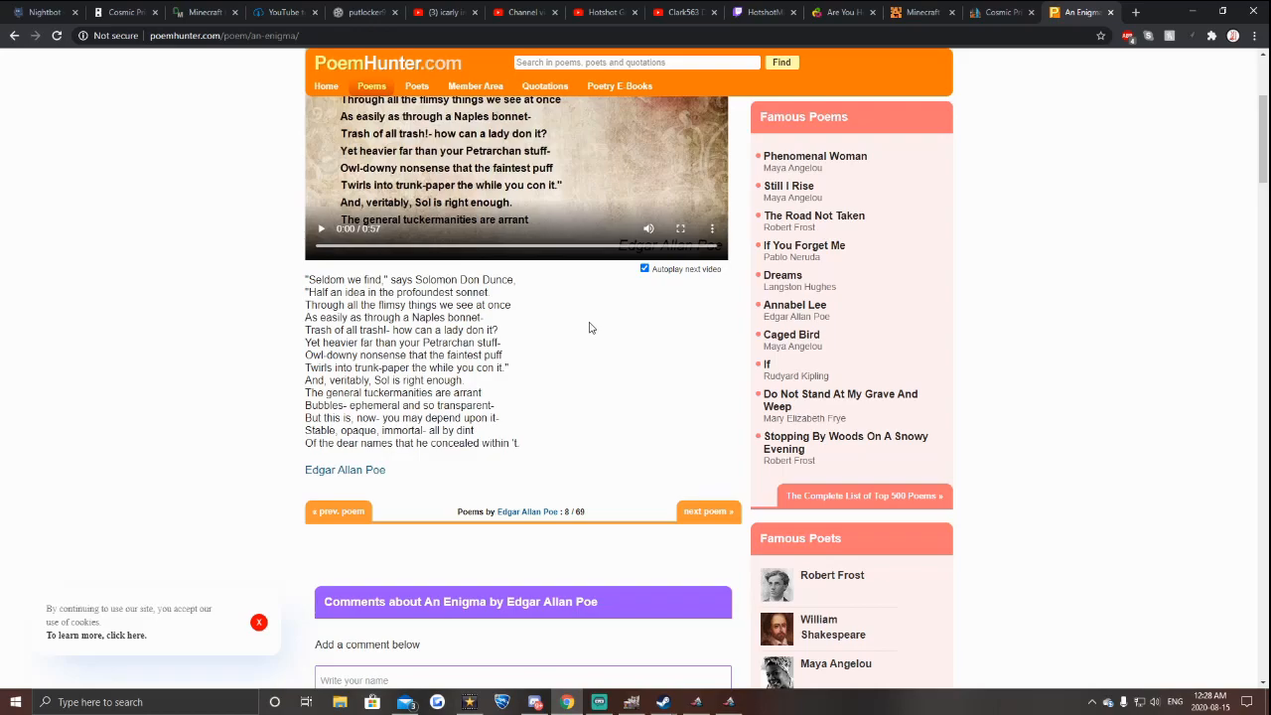
{"action": "mouse_move", "coordinate": [560, 282]}
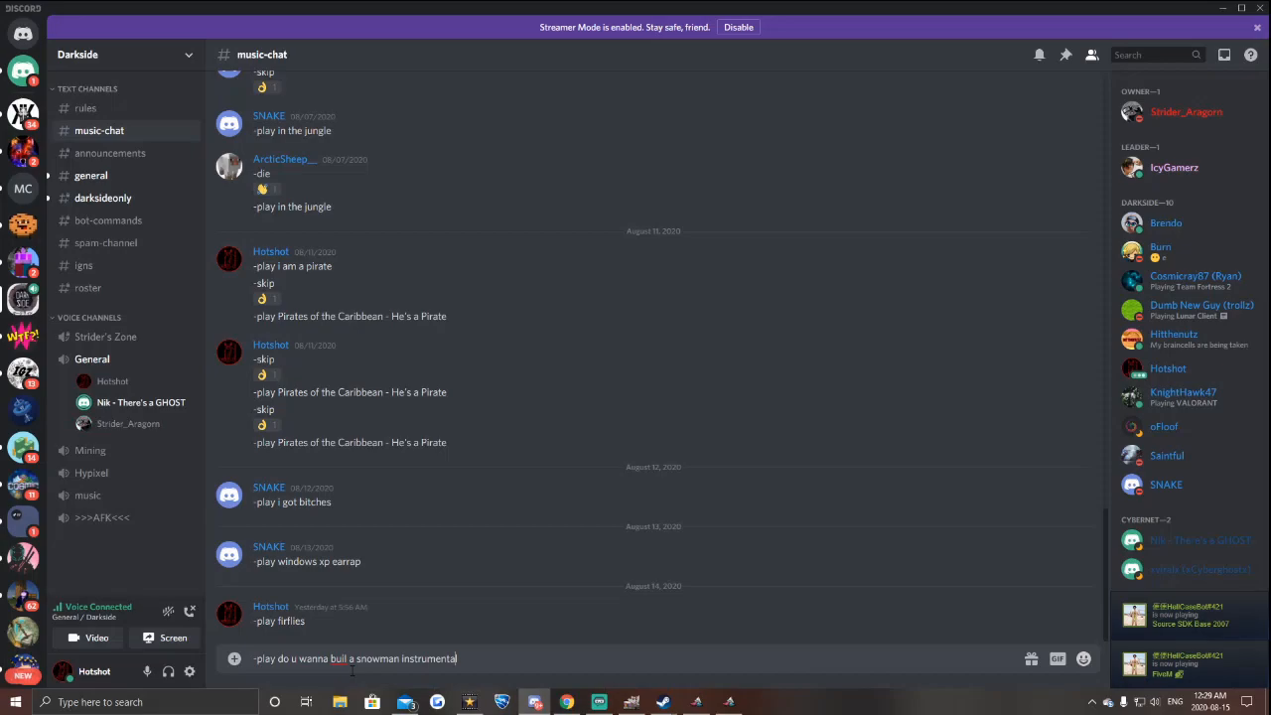
Begin a -play command for the Snowman instrumental in the music-chat channel
{"action": "type", "text": "d"}
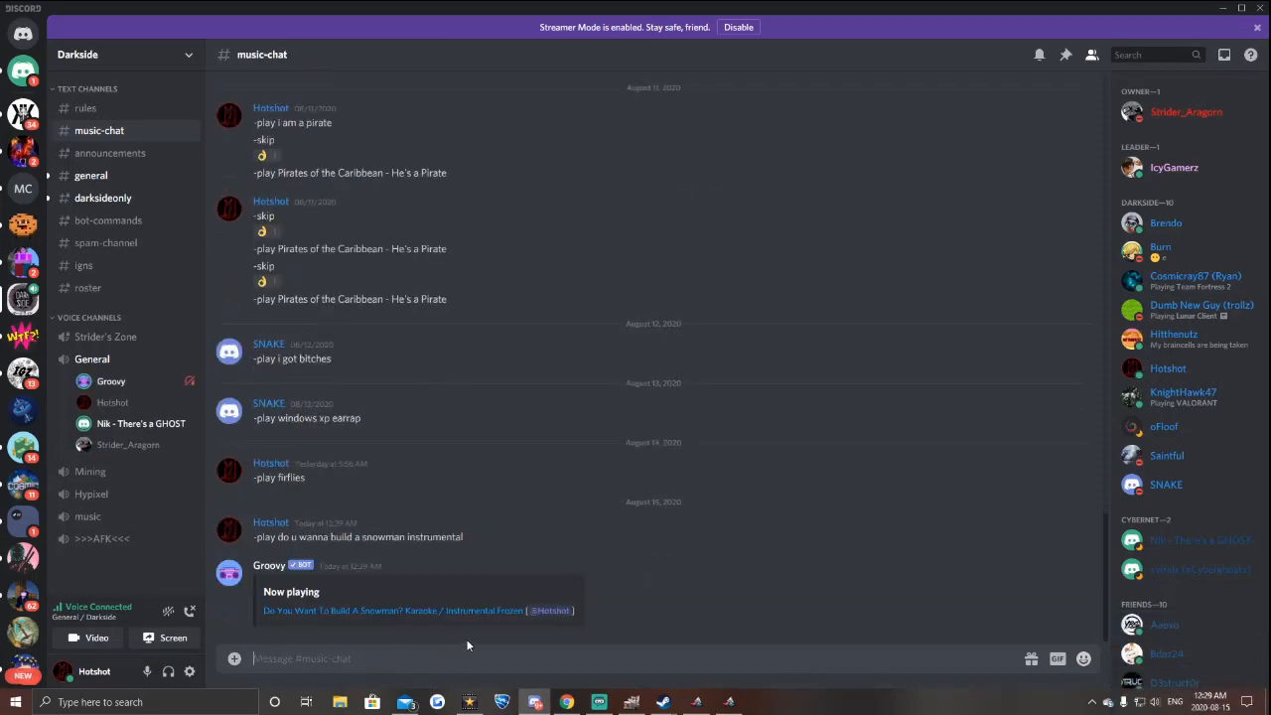
{"action": "right_click", "coordinate": [111, 401]}
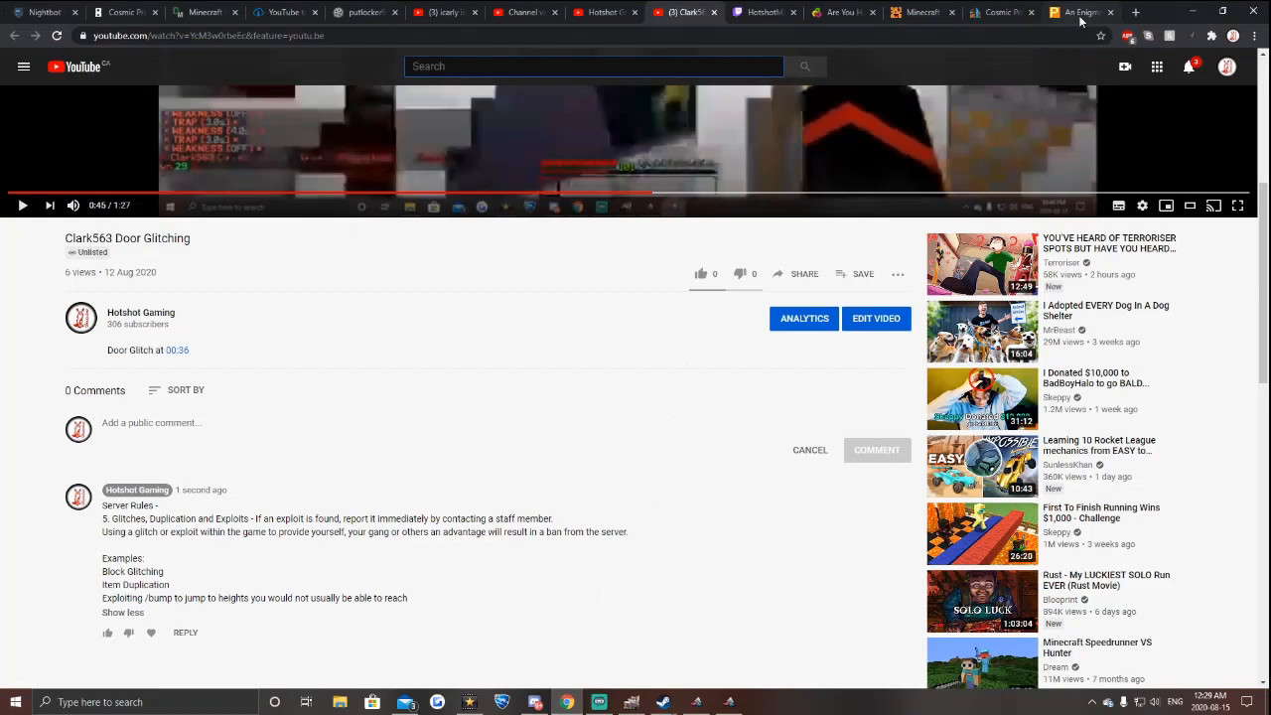
{"action": "left_click", "coordinate": [1077, 12]}
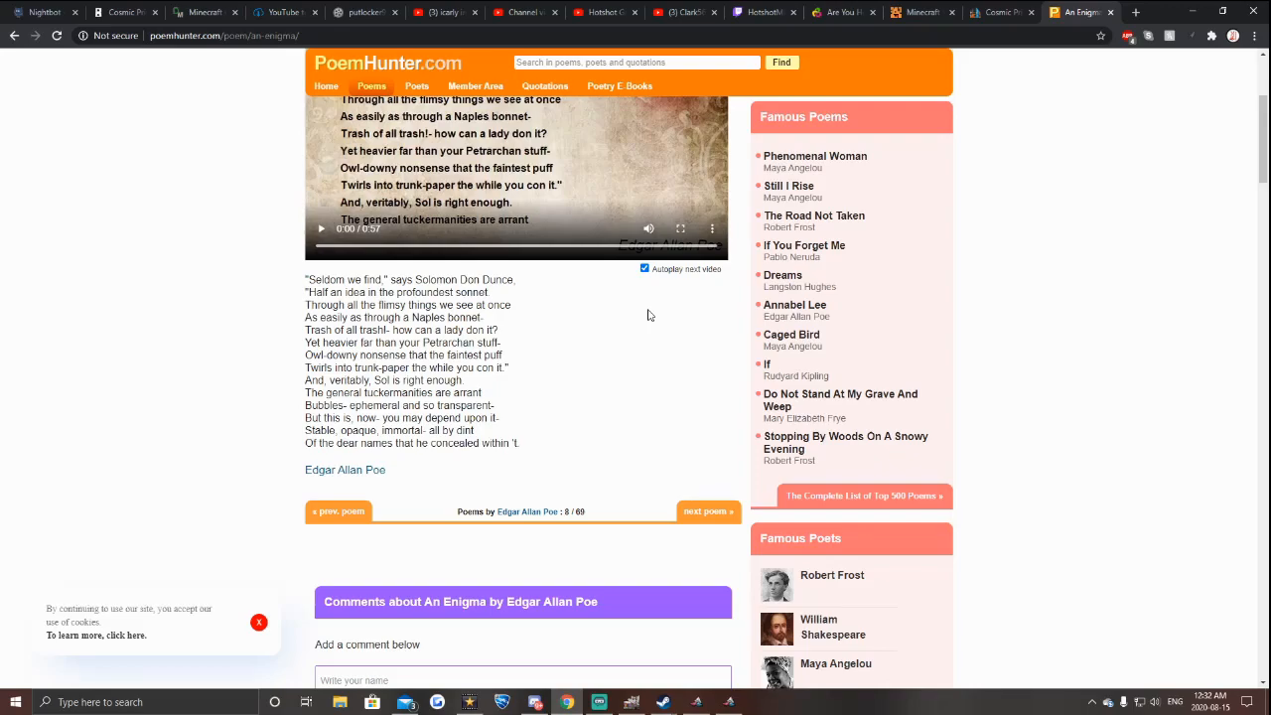
{"action": "mouse_move", "coordinate": [639, 340]}
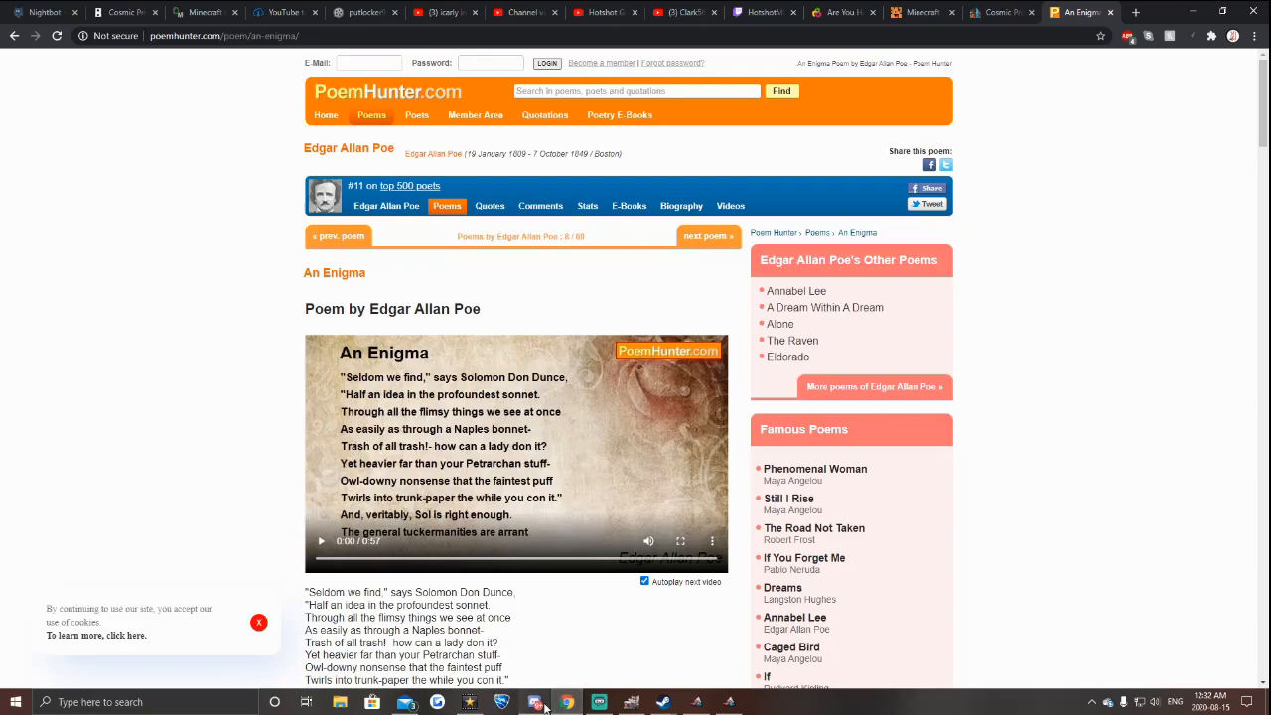
{"action": "left_click", "coordinate": [1082, 11]}
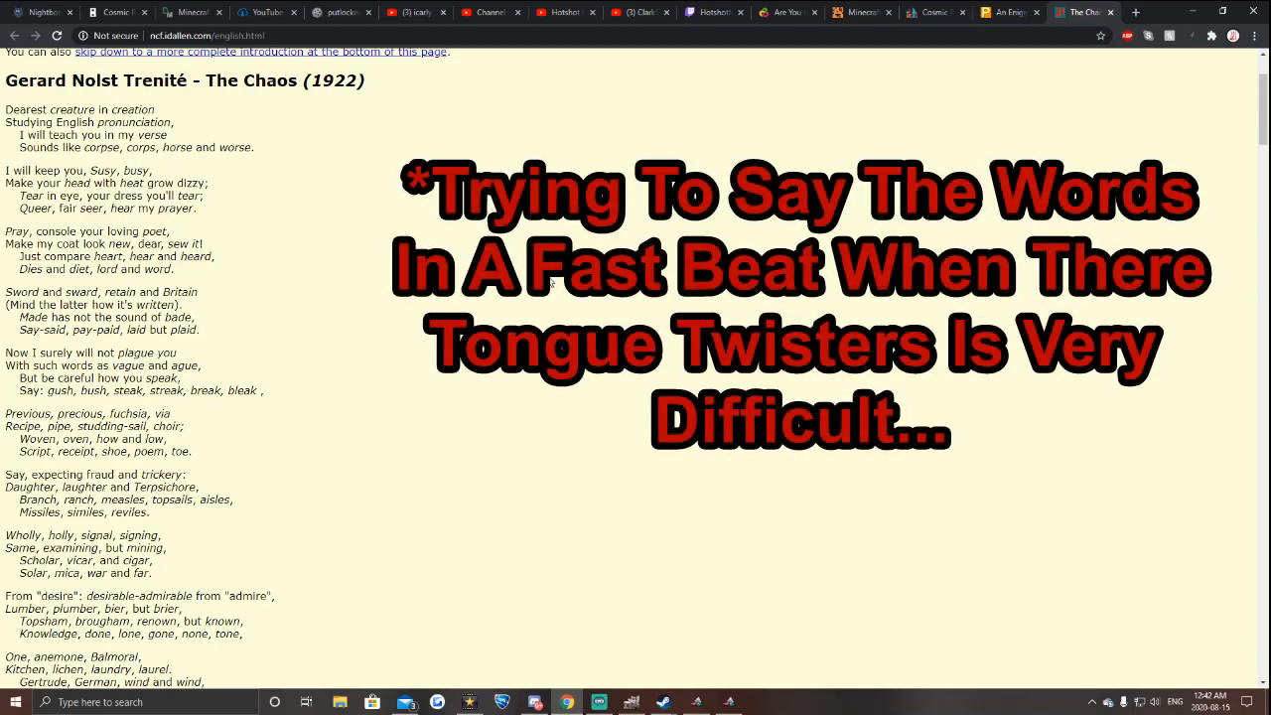
Scroll The Chaos poem down to the stanza about banquet, parquet and khaki
{"action": "scroll", "scroll_direction": "down", "scroll_amount": 3}
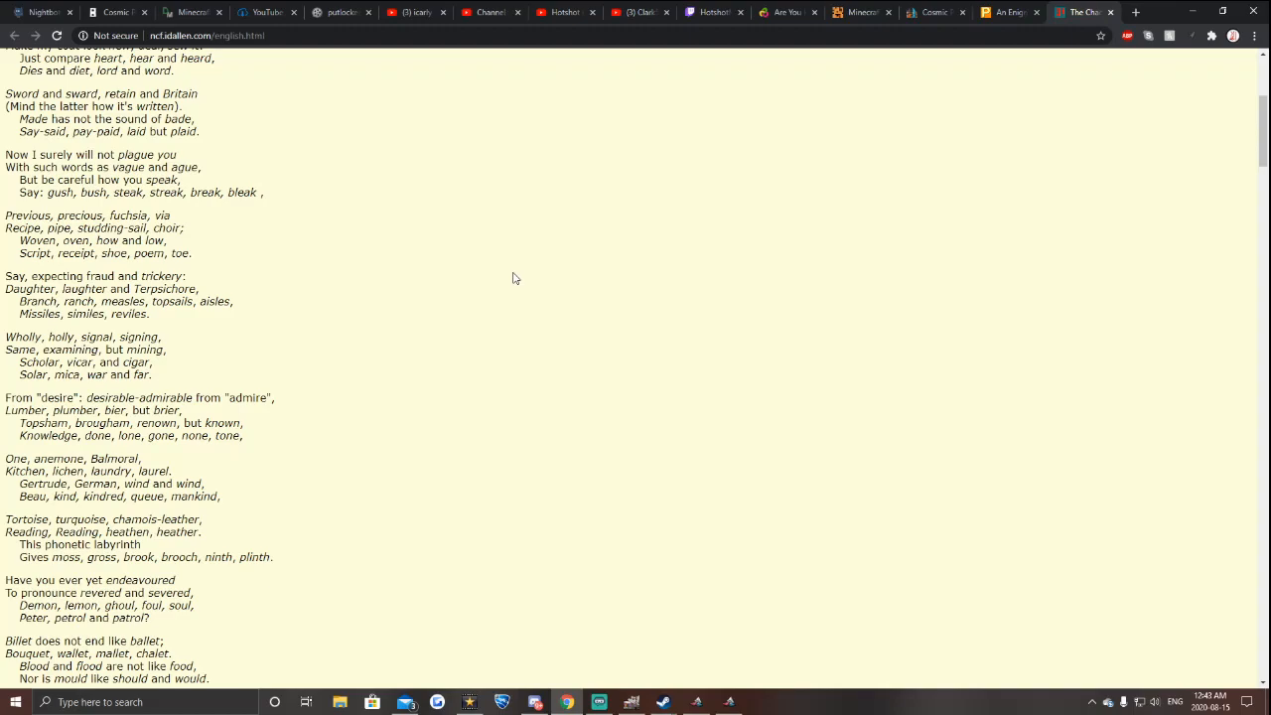
{"action": "scroll", "scroll_direction": "down", "scroll_amount": 3}
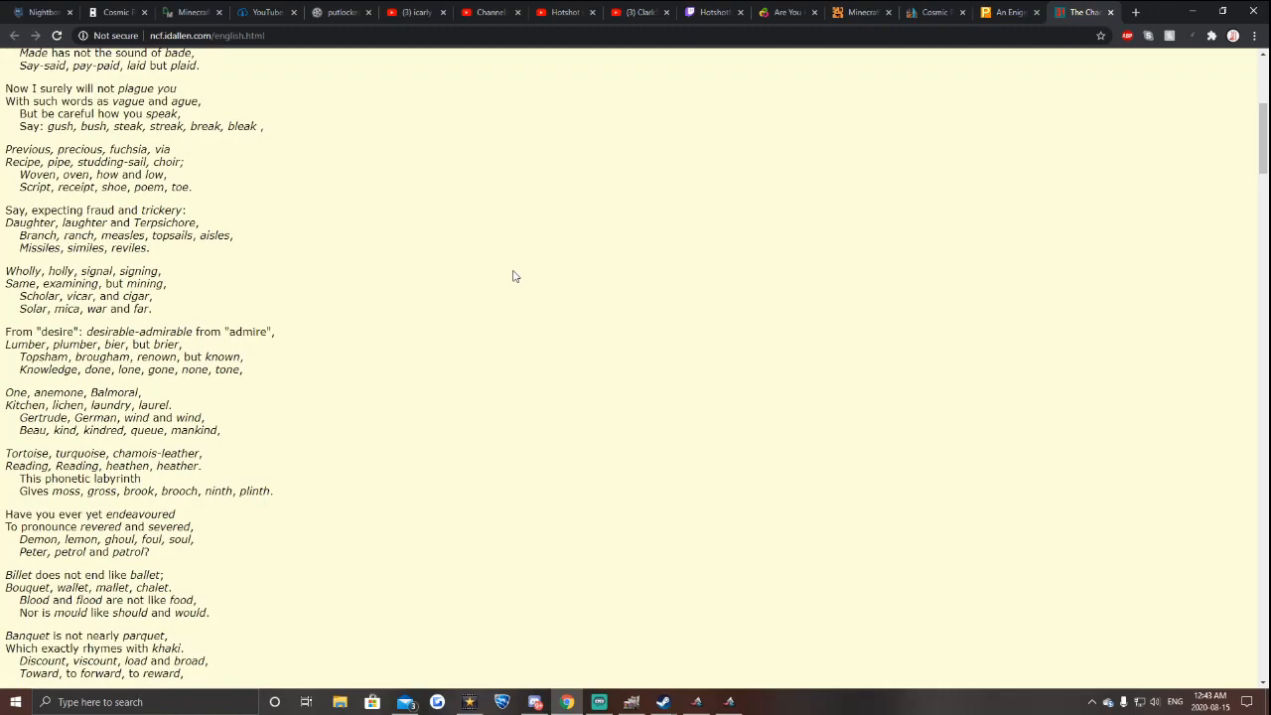
Scroll down through the "Twopence, threepence" stanzas to the Muscle, Ivy and Golf stanzas
{"action": "scroll", "scroll_direction": "down", "scroll_amount": 3}
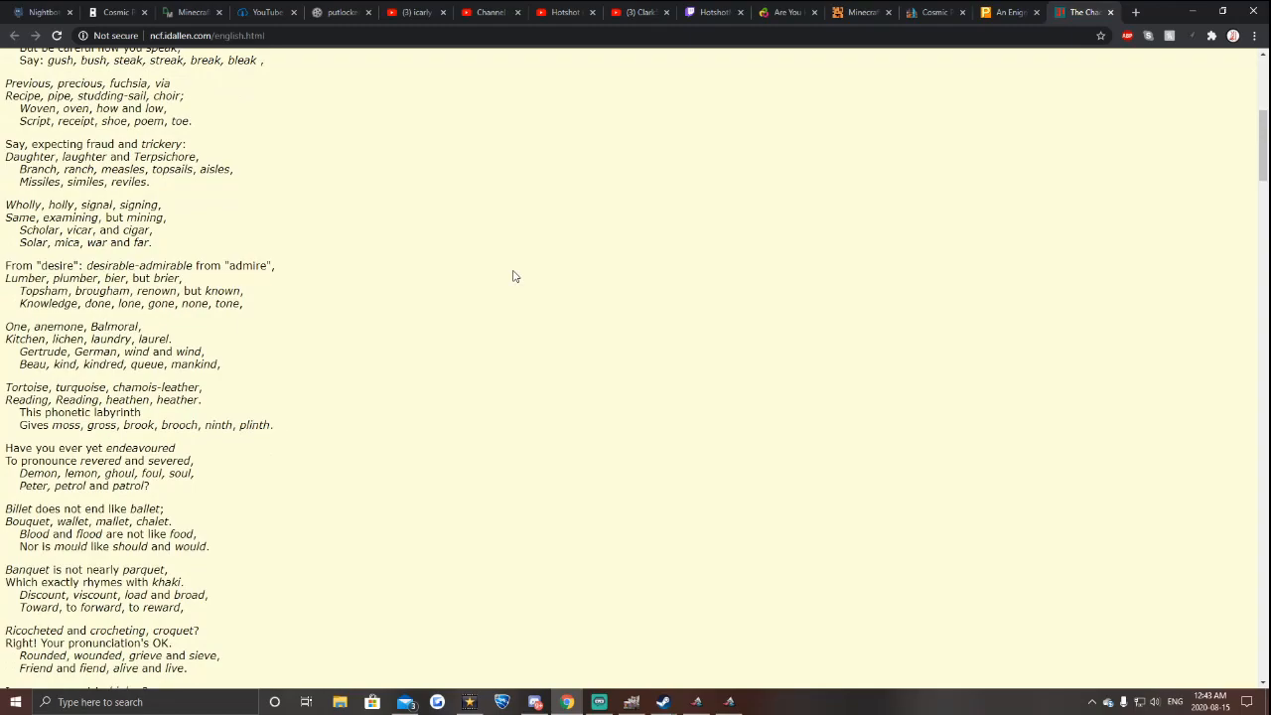
{"action": "mouse_move", "coordinate": [513, 262]}
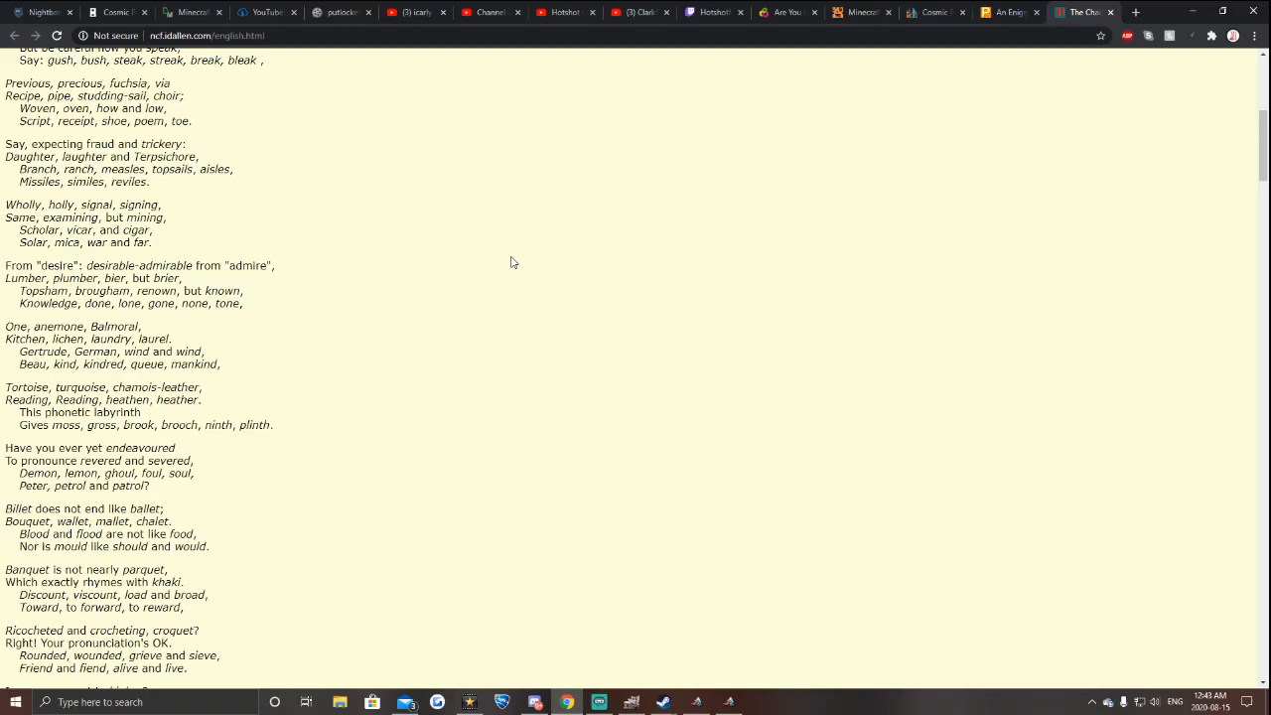
{"action": "scroll", "scroll_direction": "down", "scroll_amount": 3}
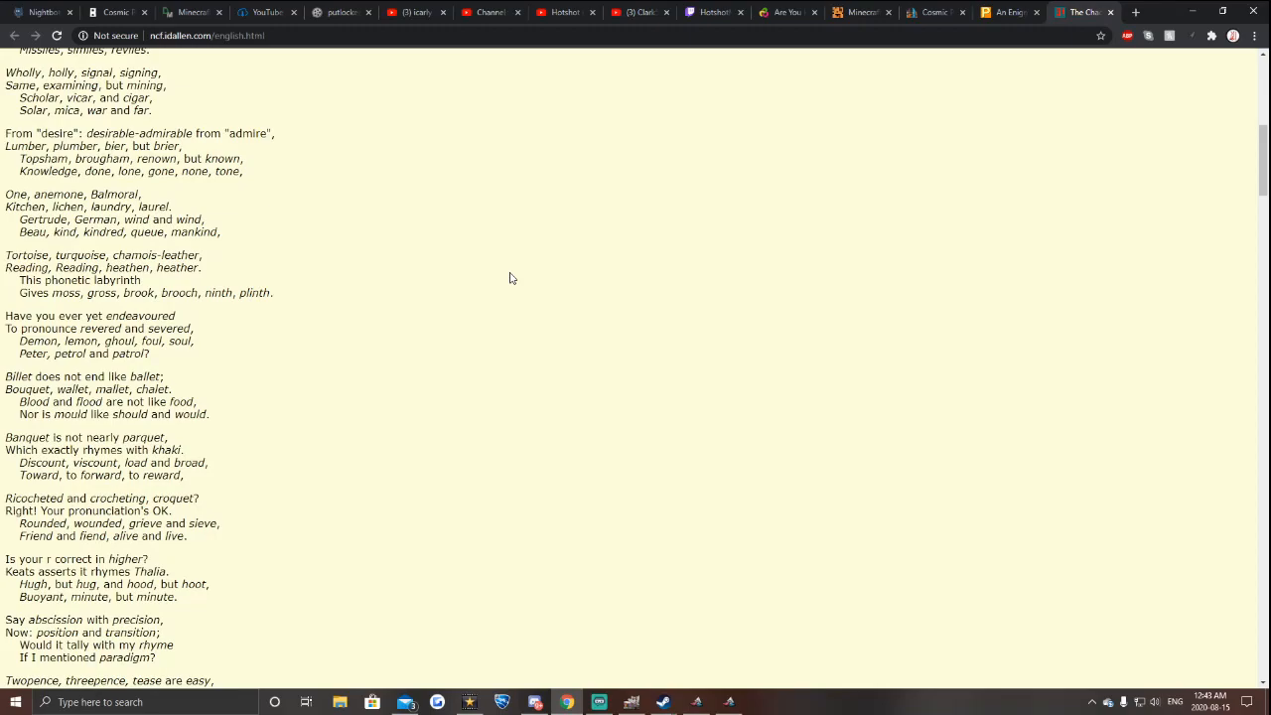
{"action": "scroll", "scroll_direction": "down", "scroll_amount": 3}
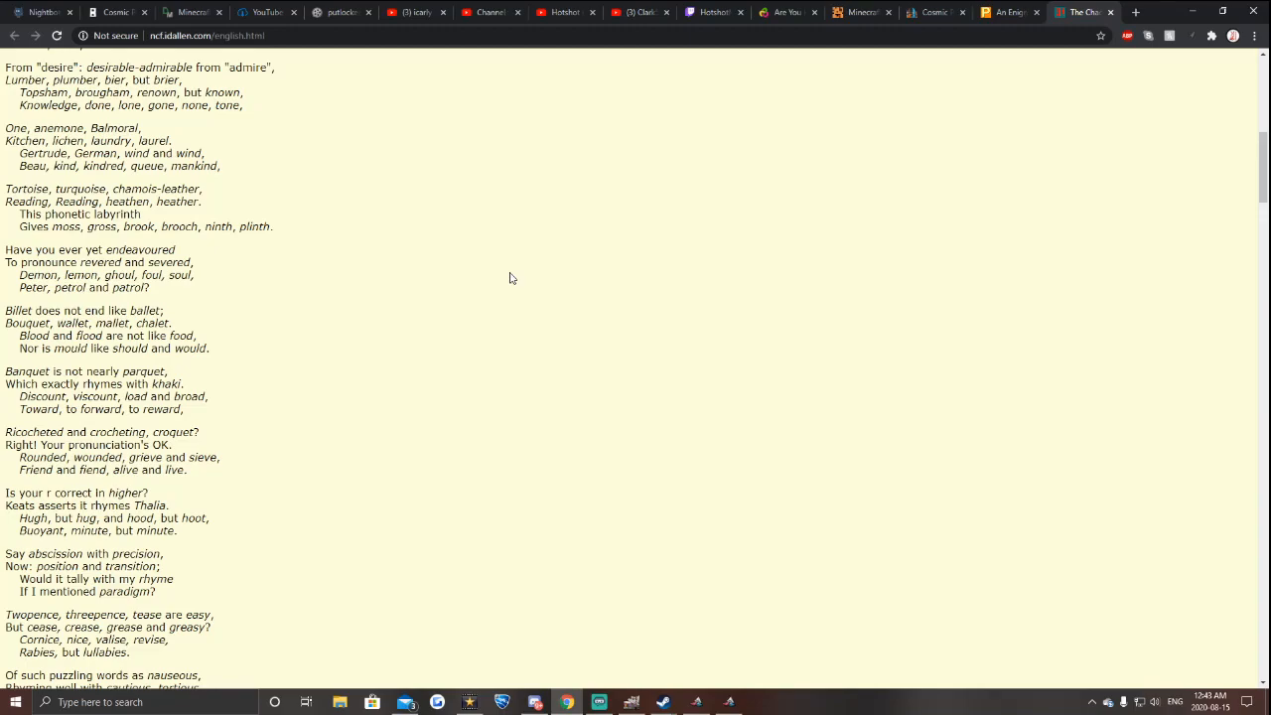
{"action": "scroll", "scroll_direction": "down", "scroll_amount": 3}
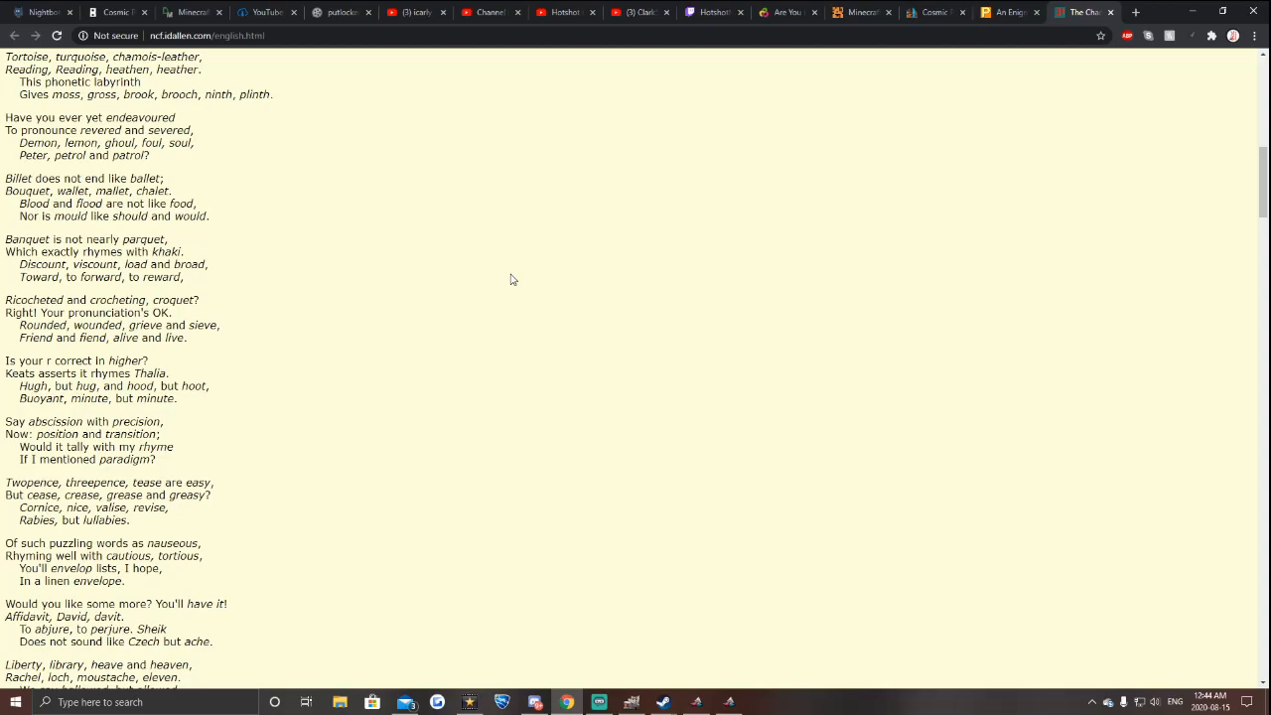
{"action": "scroll", "scroll_direction": "down", "scroll_amount": 3}
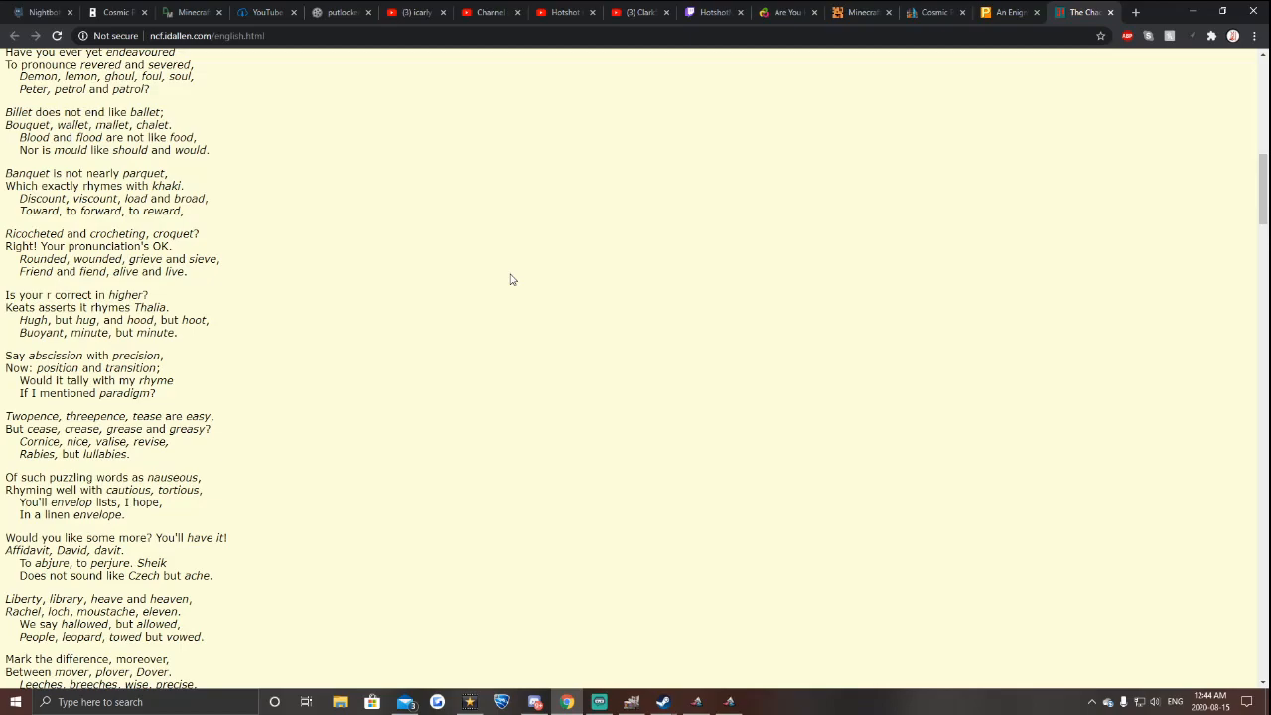
{"action": "scroll", "scroll_direction": "down", "scroll_amount": 3}
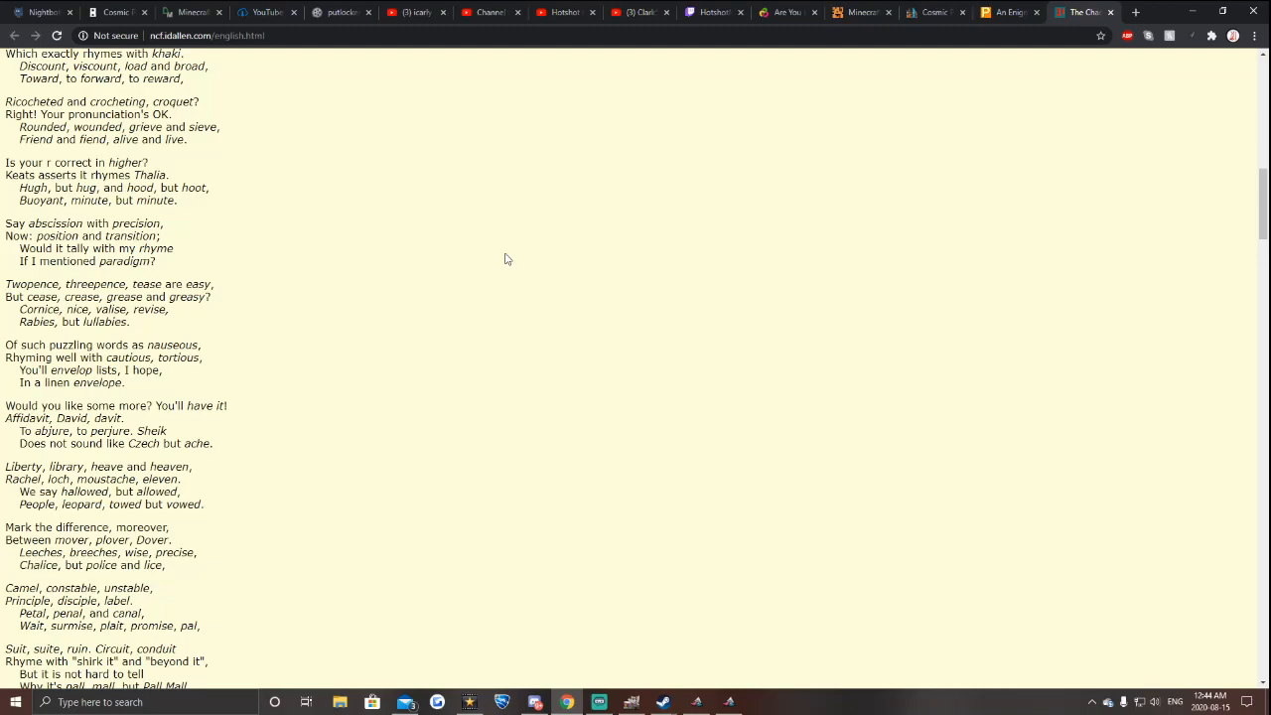
{"action": "scroll", "scroll_direction": "down", "scroll_amount": 3}
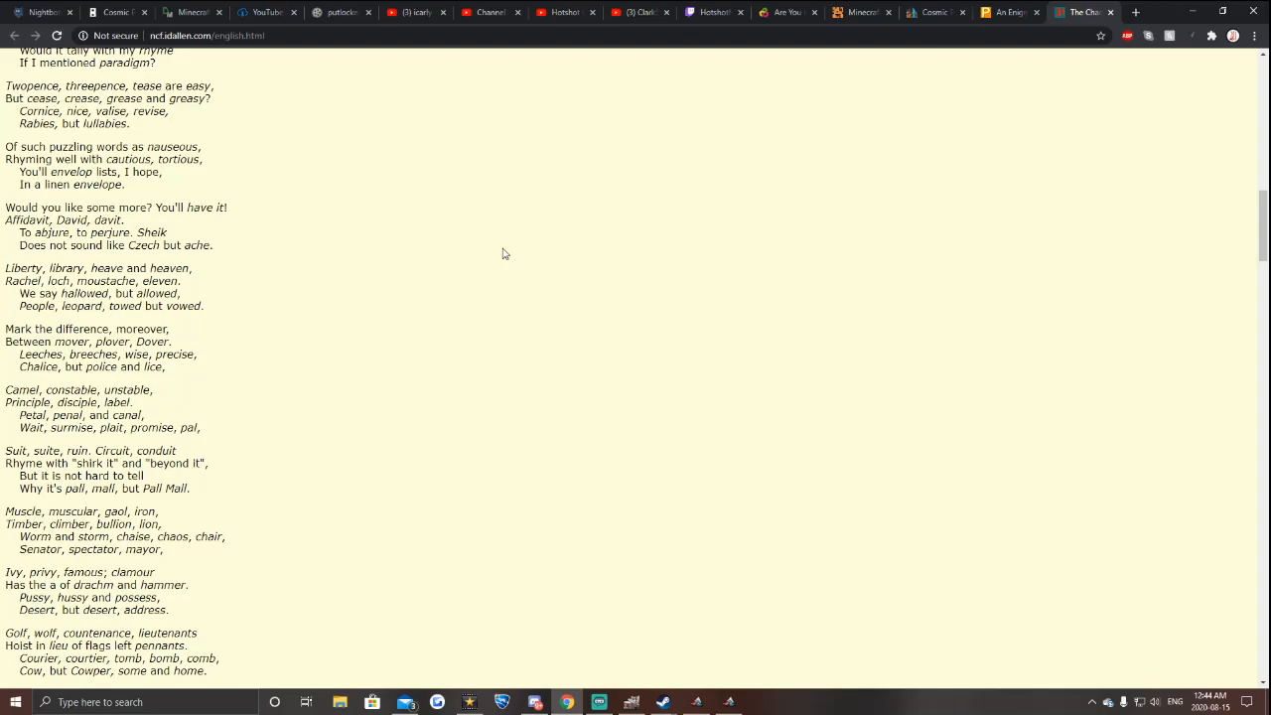
Scroll on to the stanzas from "Camel, constable, unstable" through "Arch, archangel."
{"action": "scroll", "scroll_direction": "down", "scroll_amount": 3}
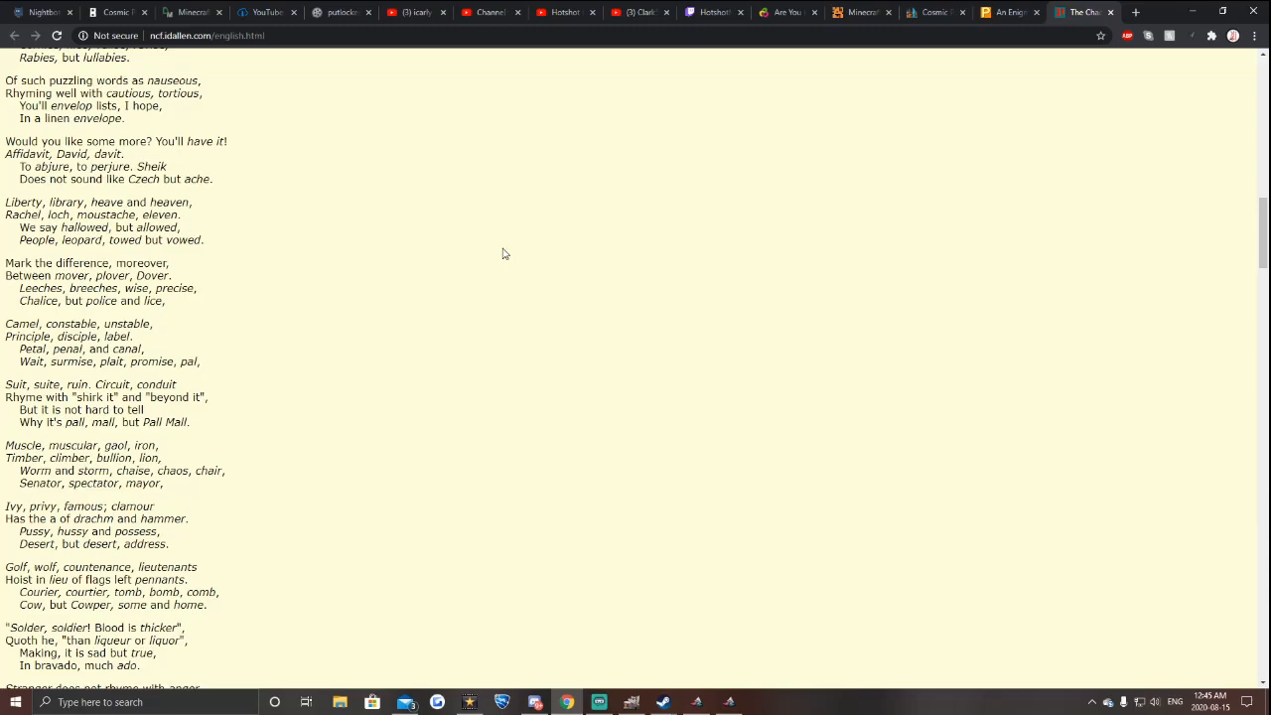
{"action": "scroll", "scroll_direction": "down", "scroll_amount": 3}
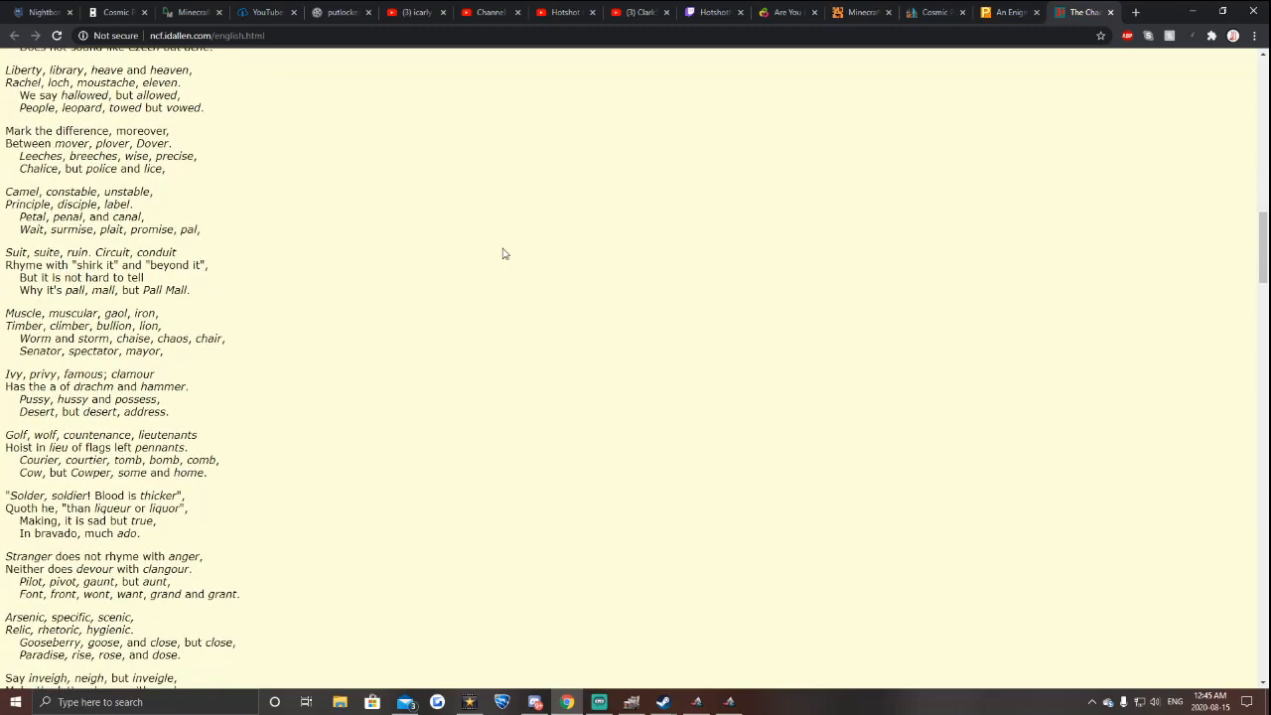
{"action": "scroll", "scroll_direction": "down", "scroll_amount": 3}
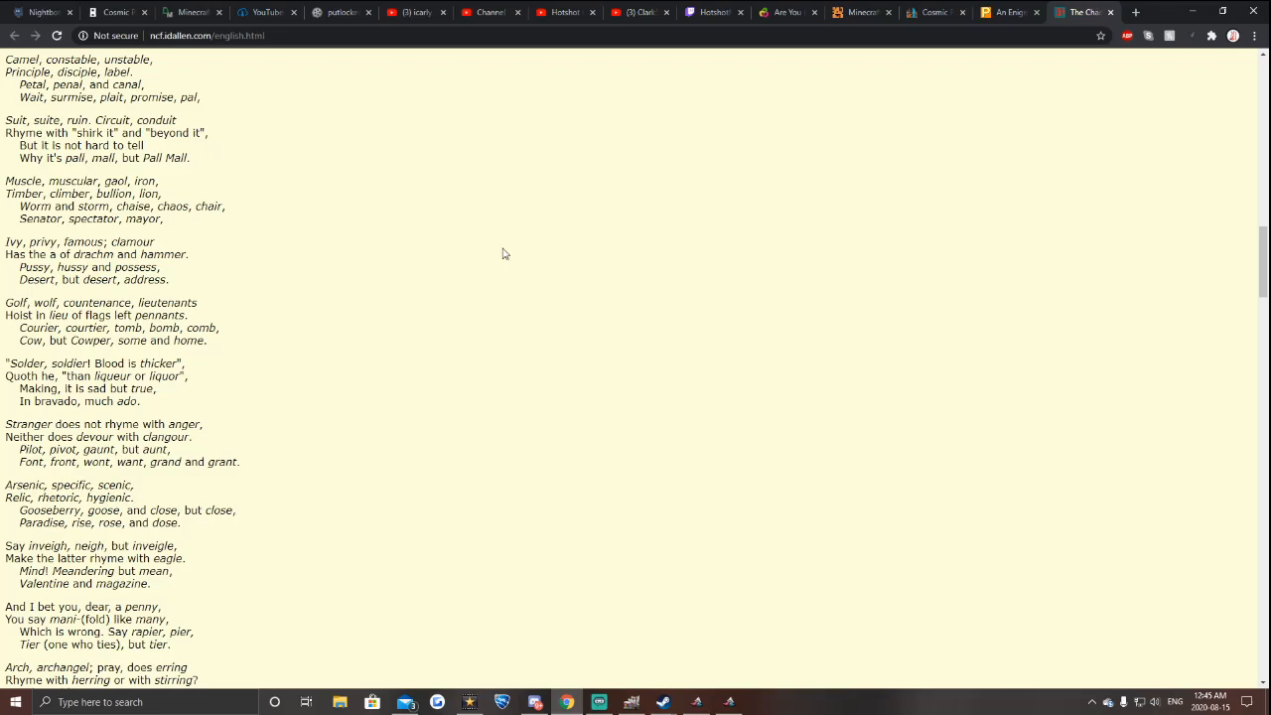
Scroll up toward the page title and back down to the "Say abscission with precision" stanza
{"action": "scroll", "scroll_direction": "down", "scroll_amount": 3}
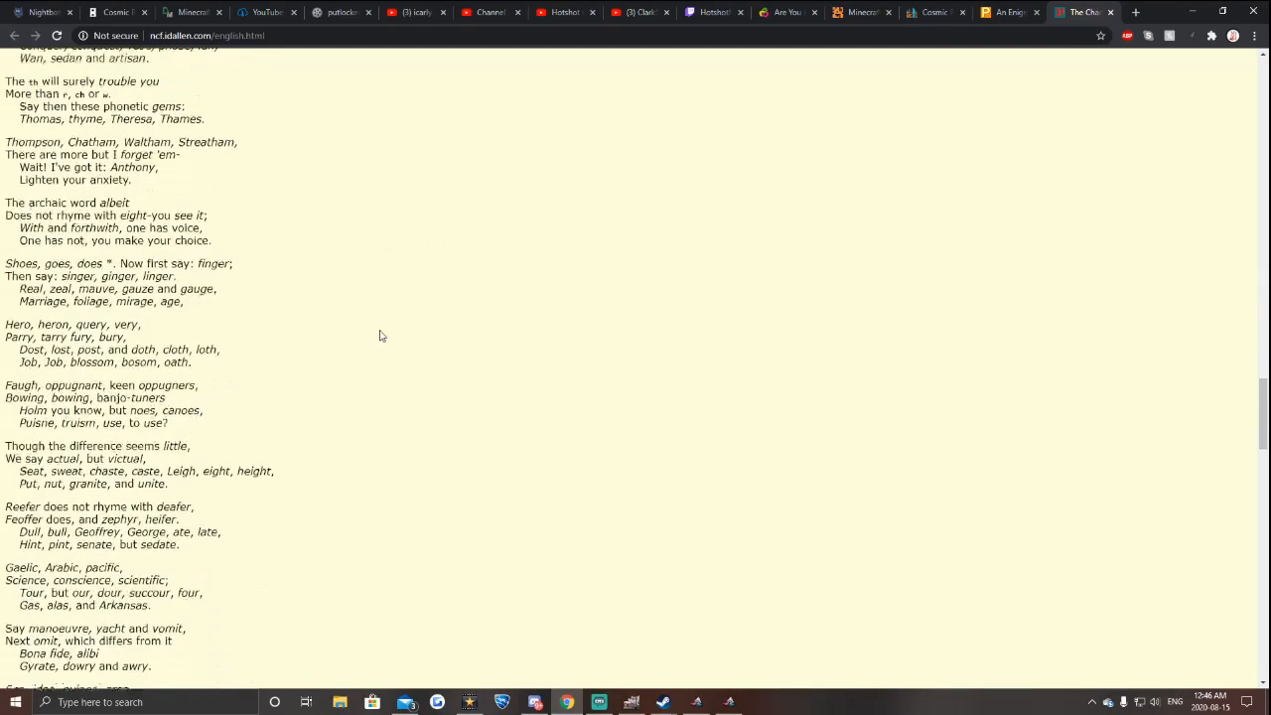
{"action": "scroll", "scroll_direction": "down", "scroll_amount": 3}
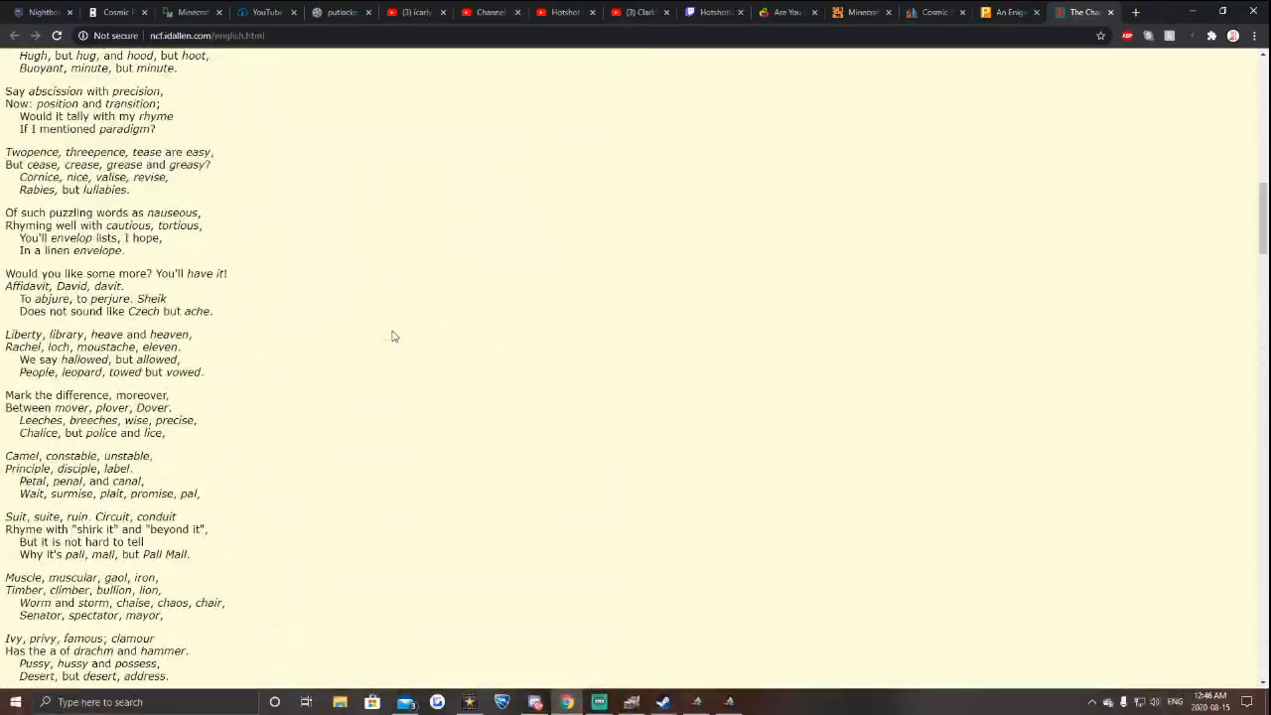
{"action": "scroll", "scroll_direction": "up", "scroll_amount": 3}
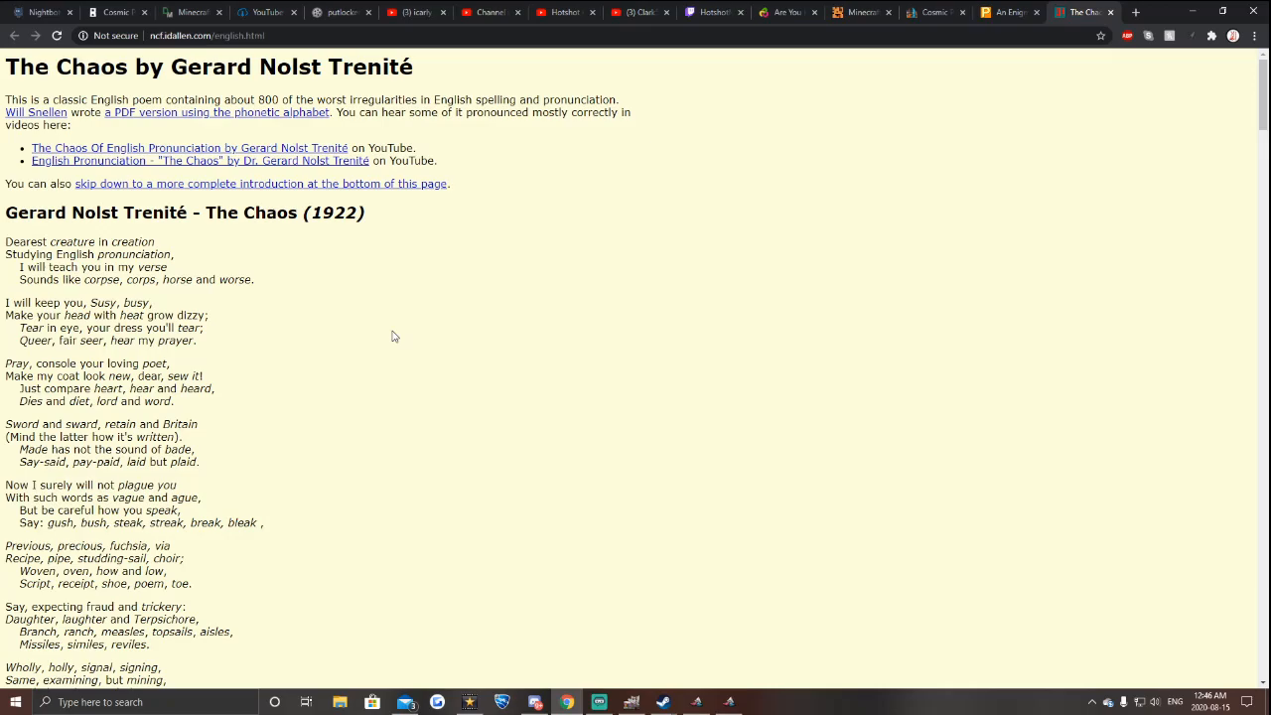
{"action": "scroll", "scroll_direction": "down", "scroll_amount": 3}
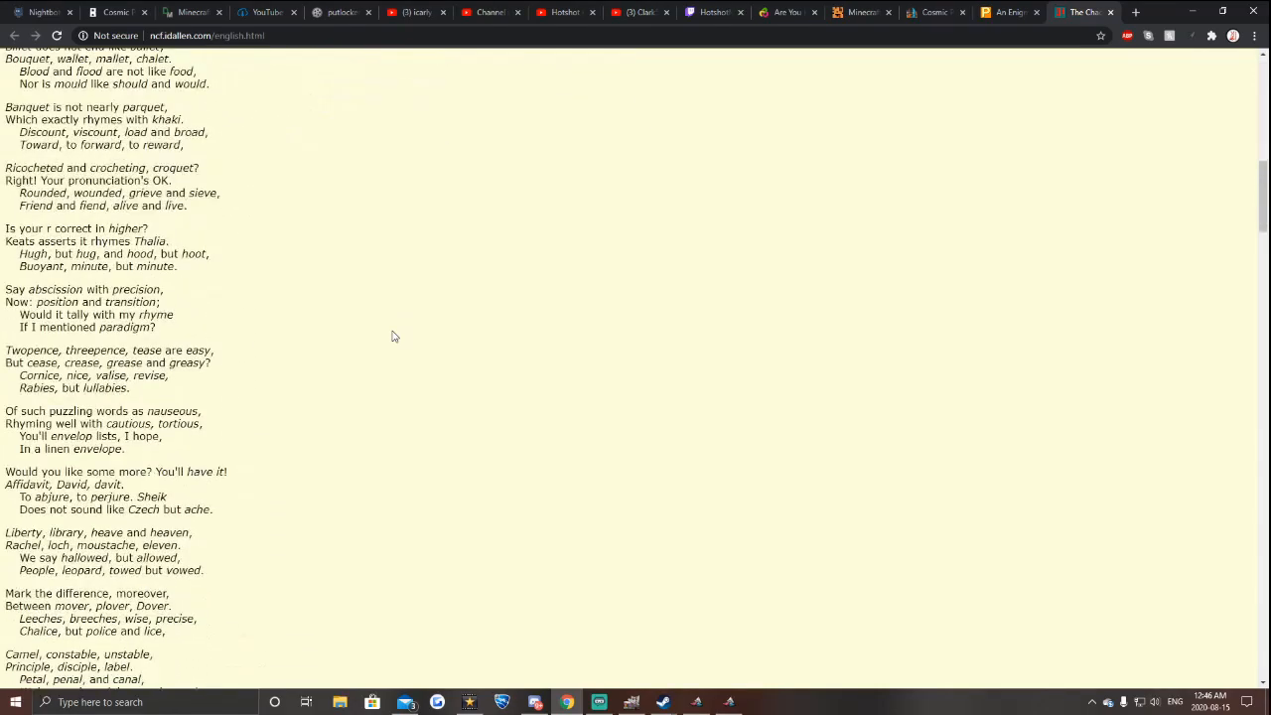
{"action": "scroll", "scroll_direction": "down", "scroll_amount": 3}
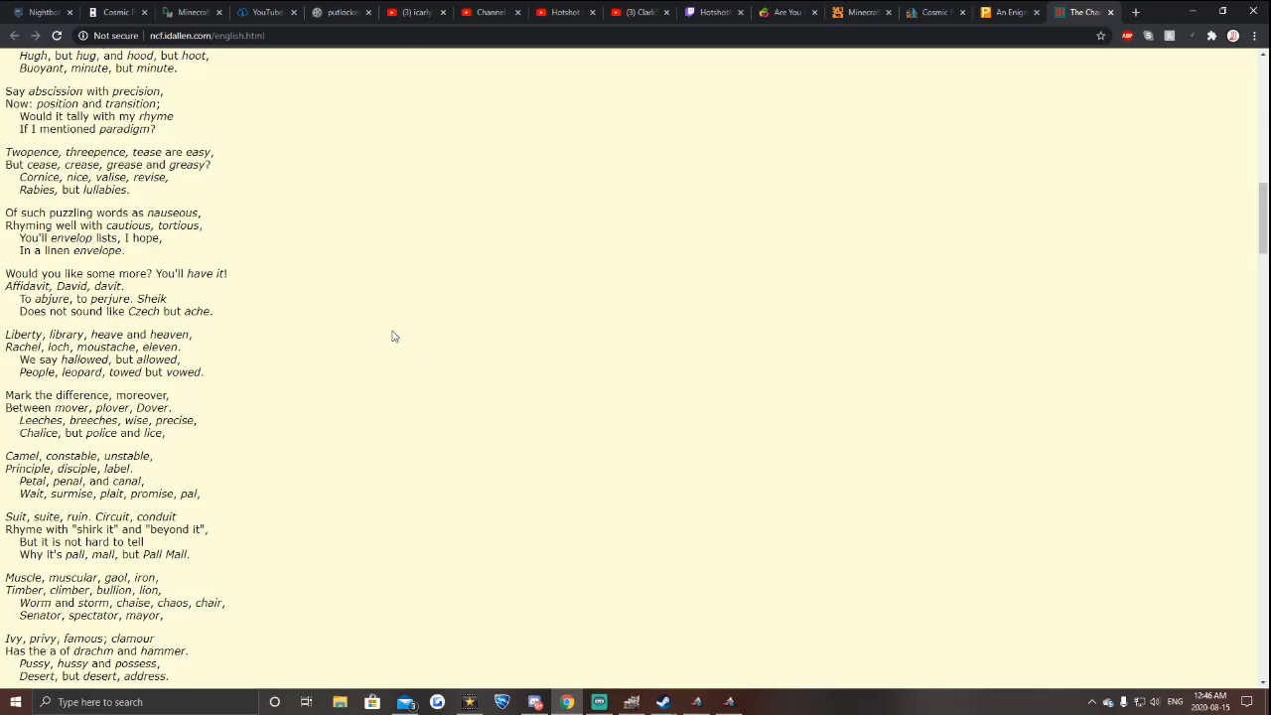
Scroll up and down over the poem, ending at the "Camel, constable, unstable" stanza
{"action": "scroll", "scroll_direction": "down", "scroll_amount": 3}
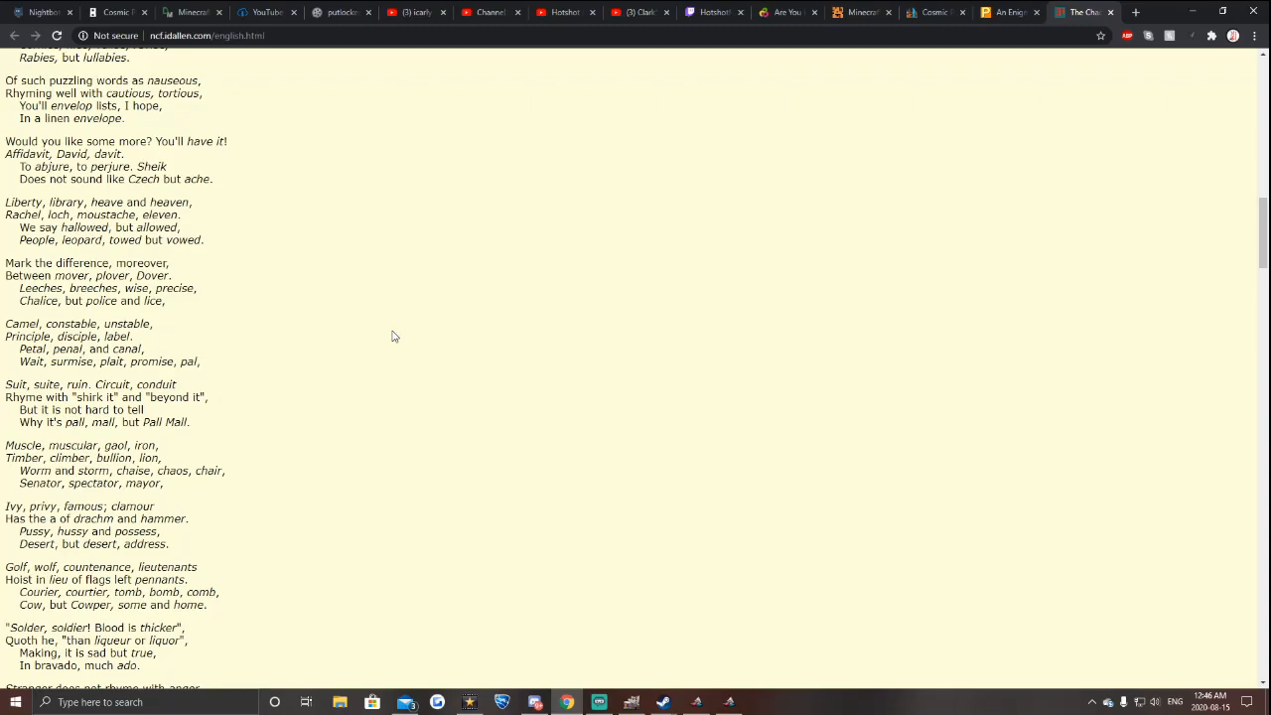
{"action": "scroll", "scroll_direction": "up", "scroll_amount": 3}
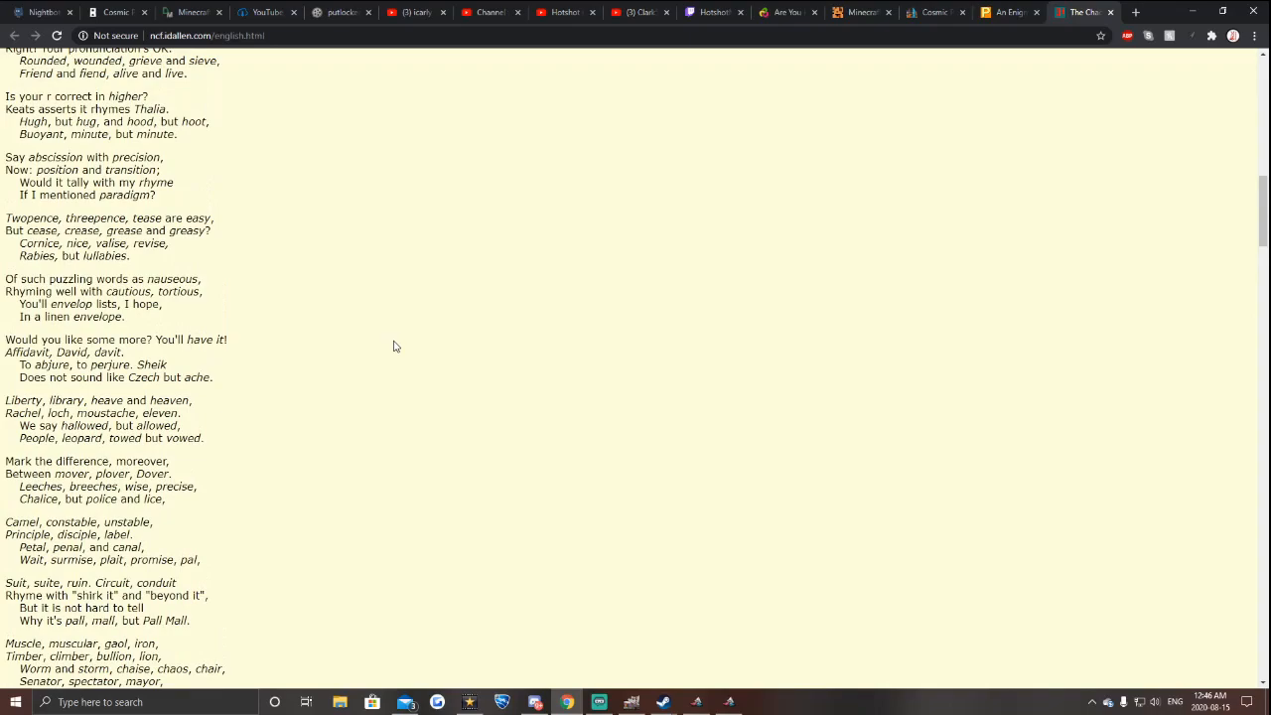
{"action": "mouse_move", "coordinate": [401, 345]}
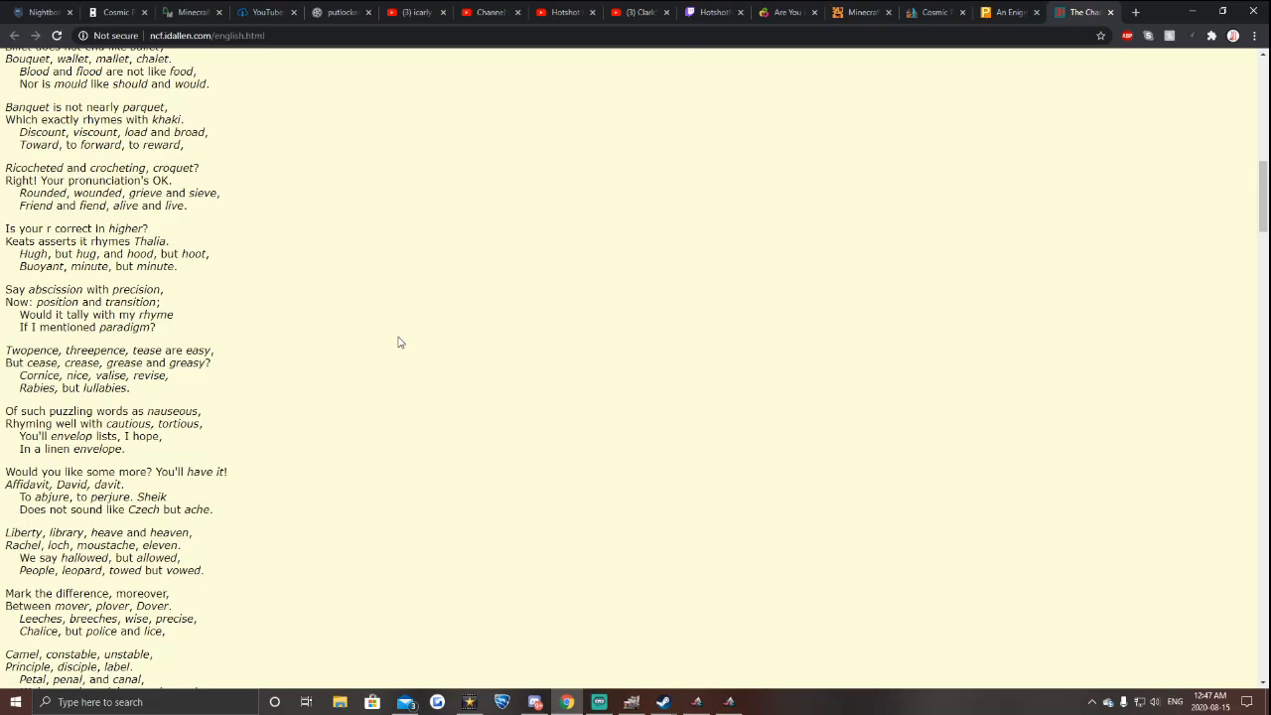
{"action": "scroll", "scroll_direction": "up", "scroll_amount": 3}
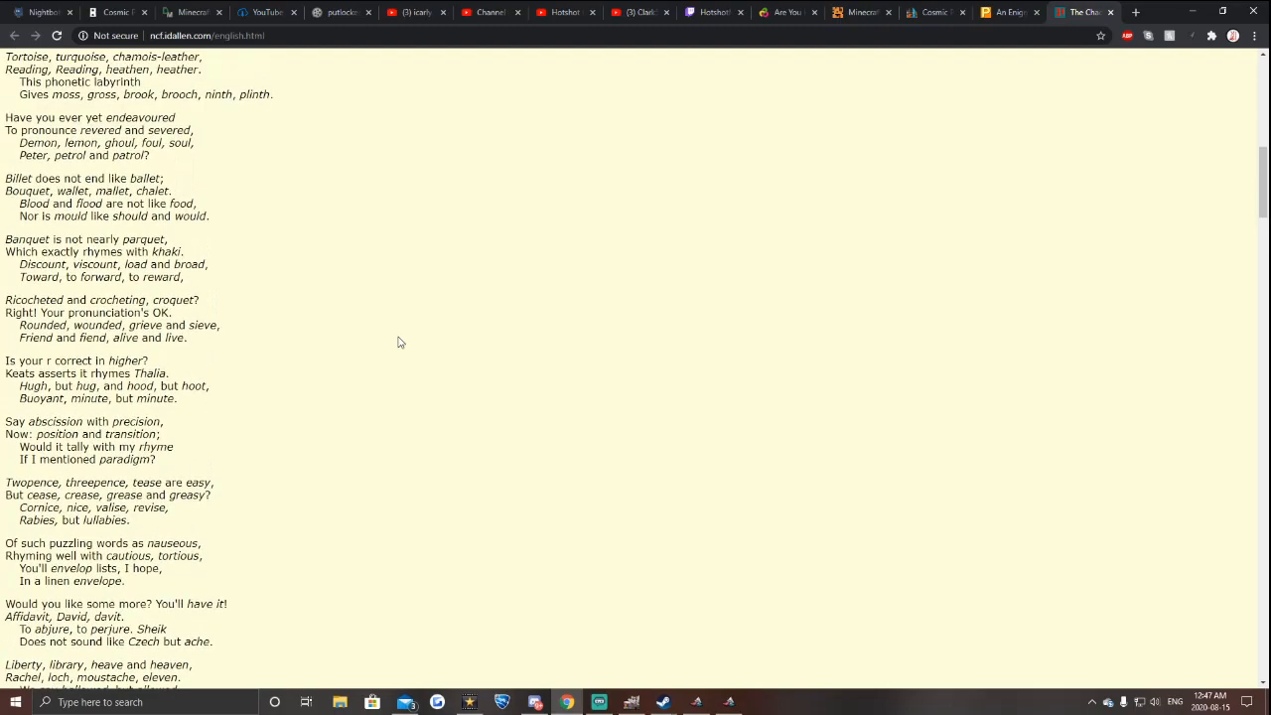
{"action": "scroll", "scroll_direction": "down", "scroll_amount": 3}
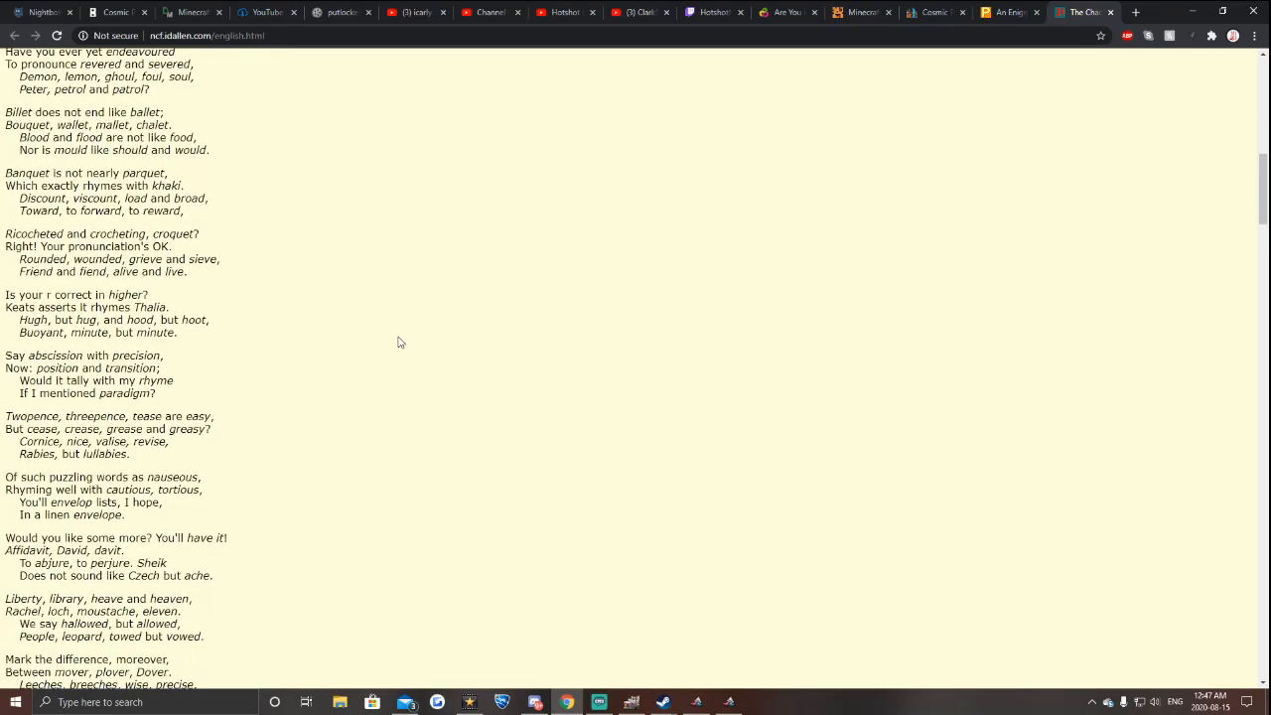
{"action": "scroll", "scroll_direction": "down", "scroll_amount": 3}
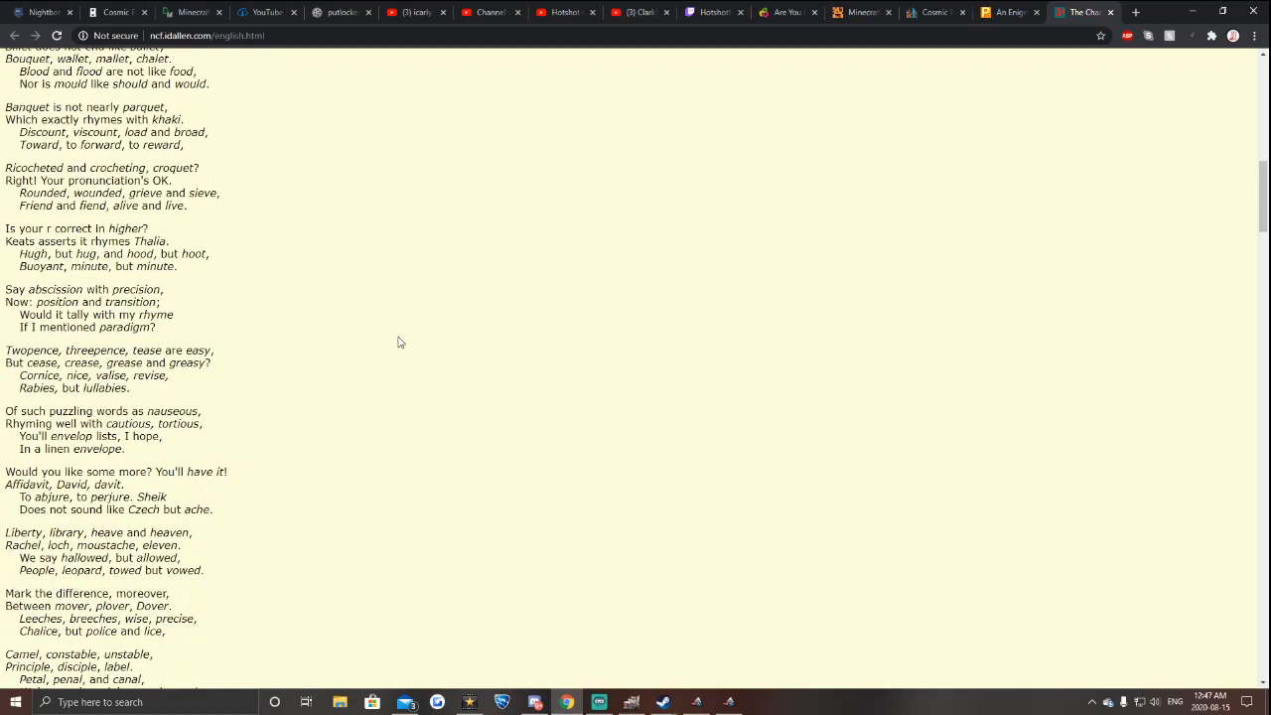
{"action": "scroll", "scroll_direction": "down", "scroll_amount": 3}
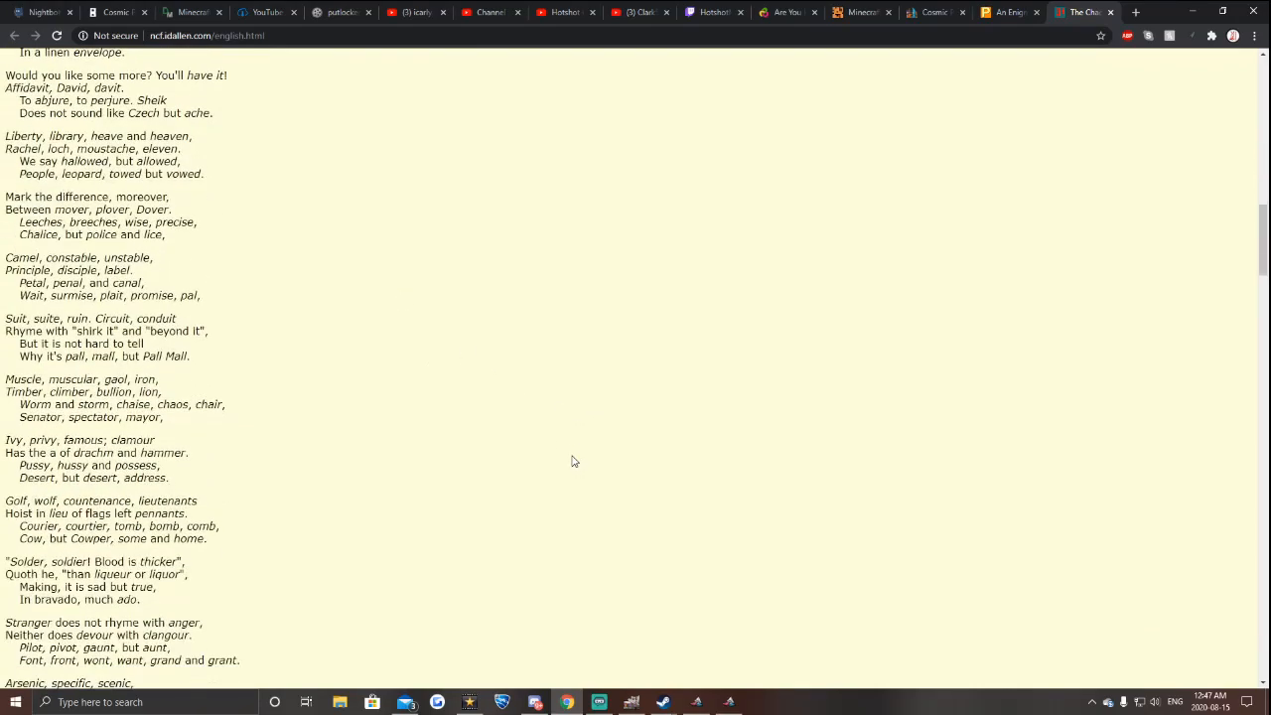
{"action": "scroll", "scroll_direction": "down", "scroll_amount": 3}
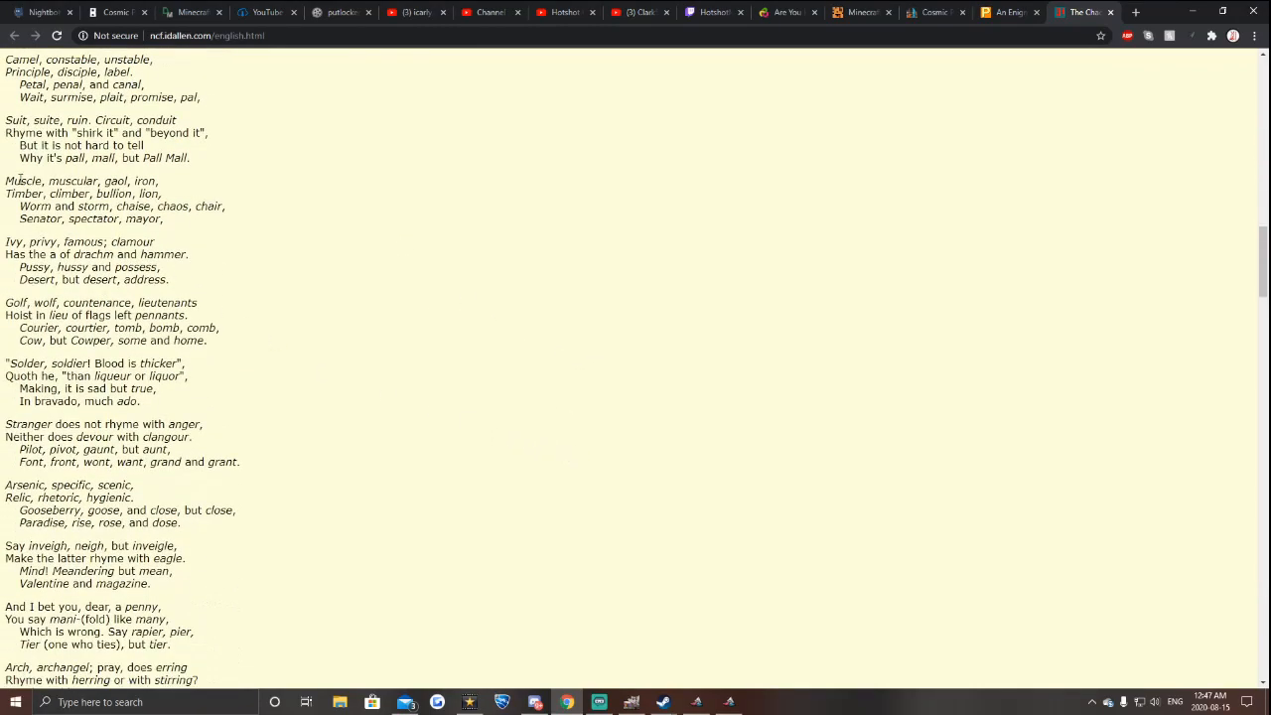
{"action": "mouse_move", "coordinate": [4, 197]}
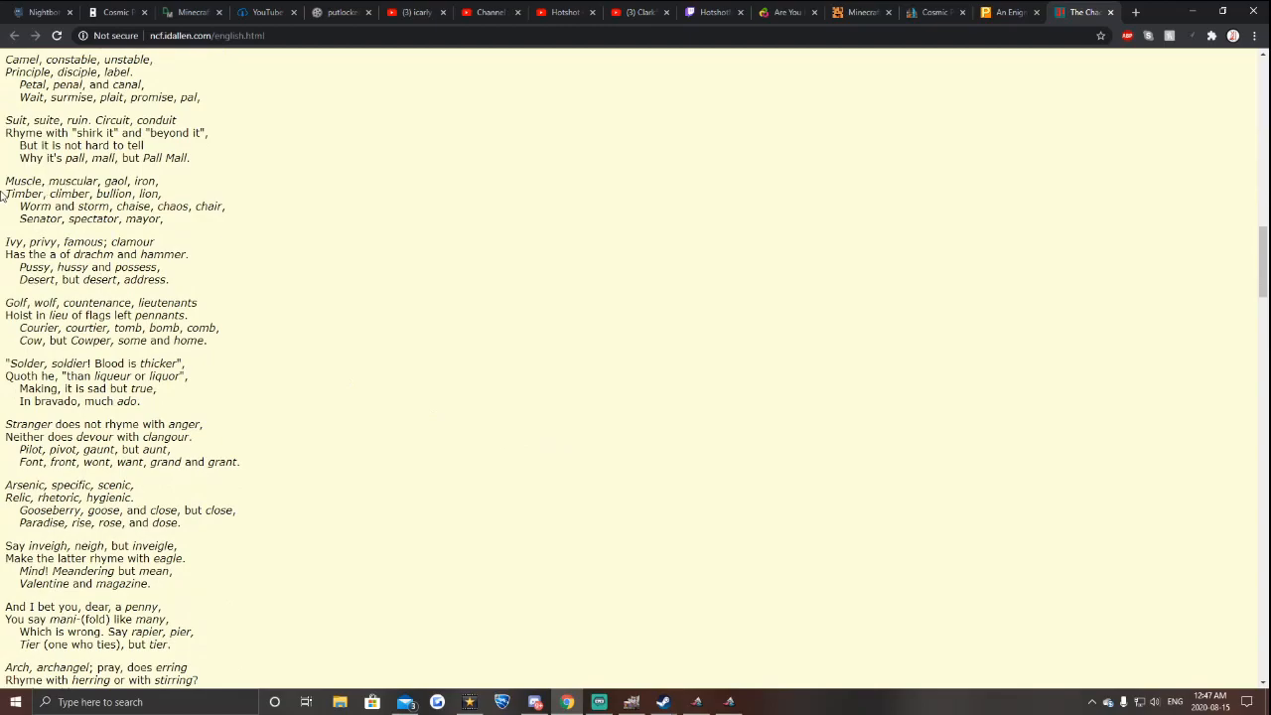